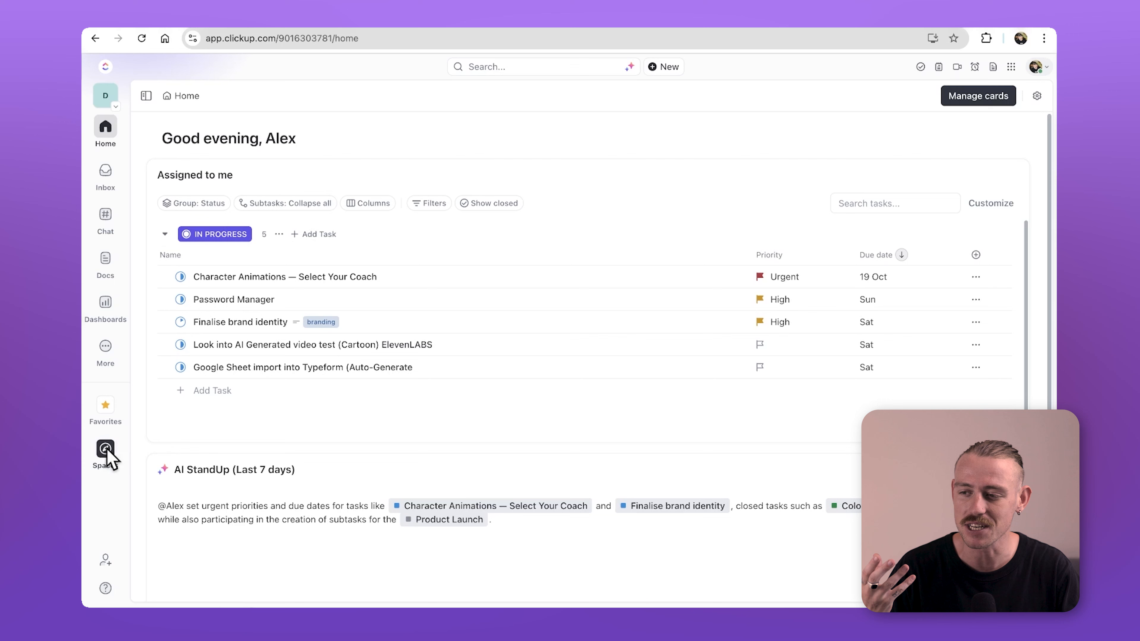
Browse Spaces, the Product space and Docs, then land in the Drivers of Success chat channel.
click(105, 450)
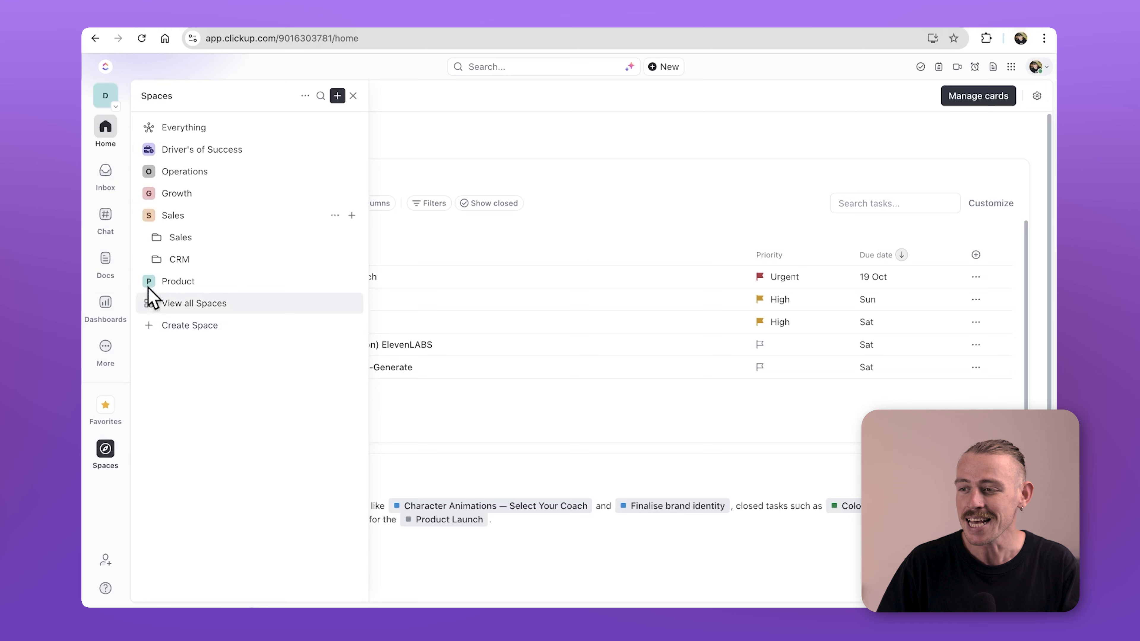
click(177, 282)
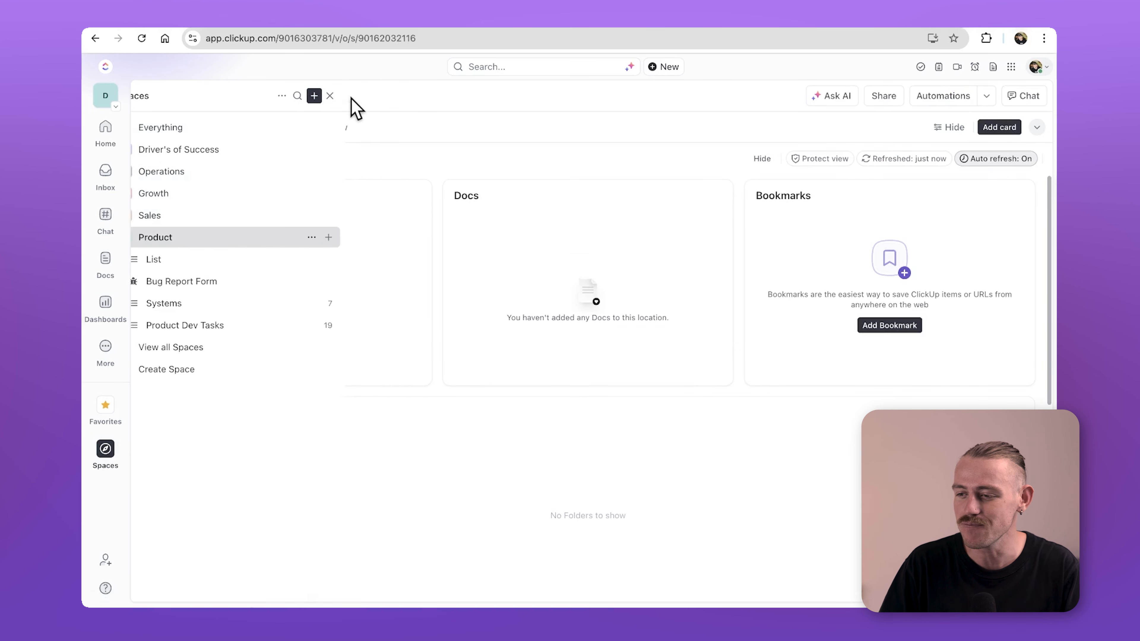
click(105, 258)
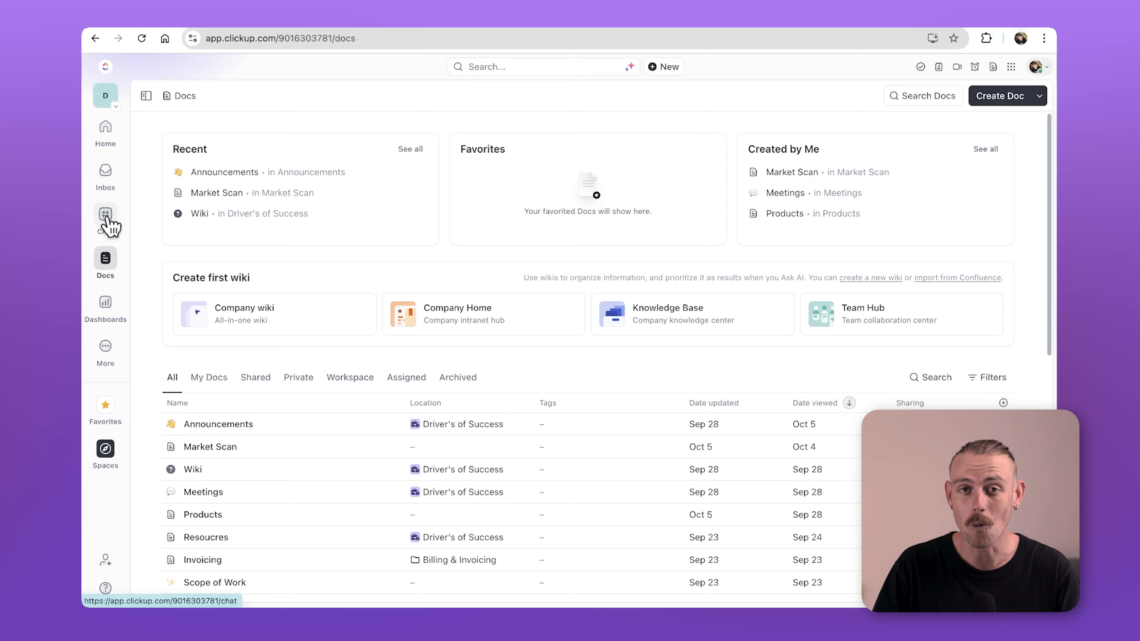
click(105, 220)
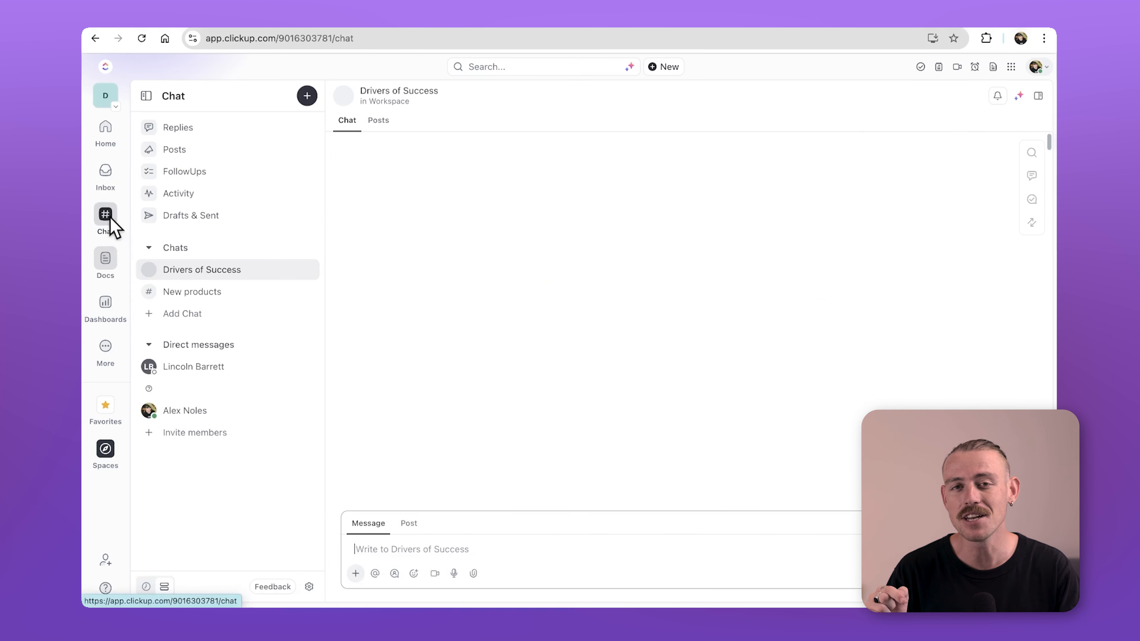
click(202, 269)
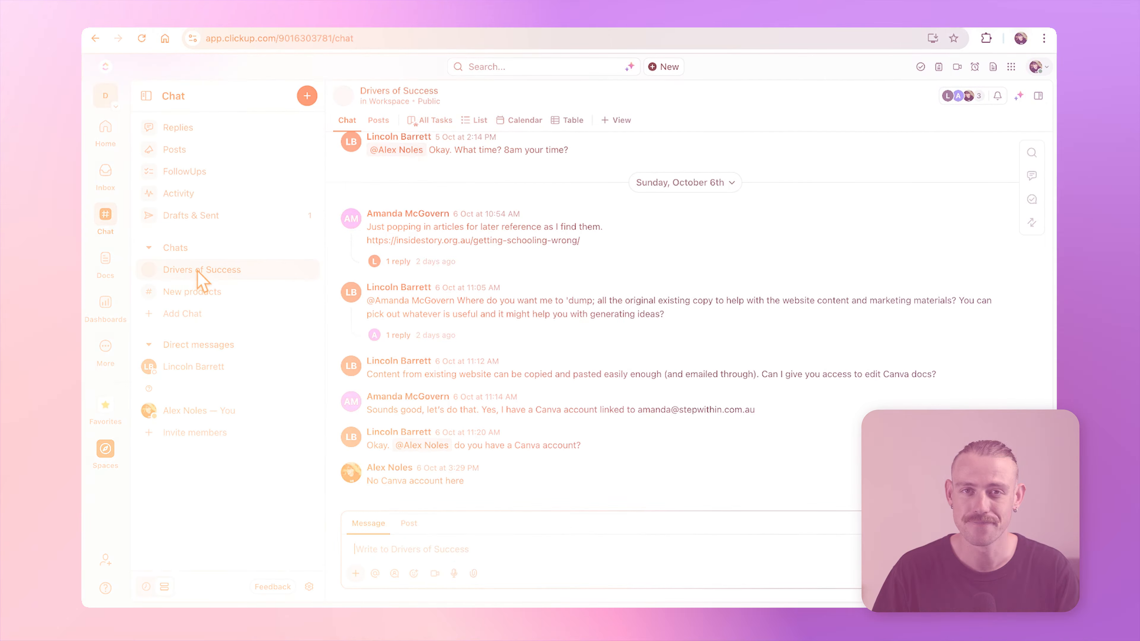
click(124, 170)
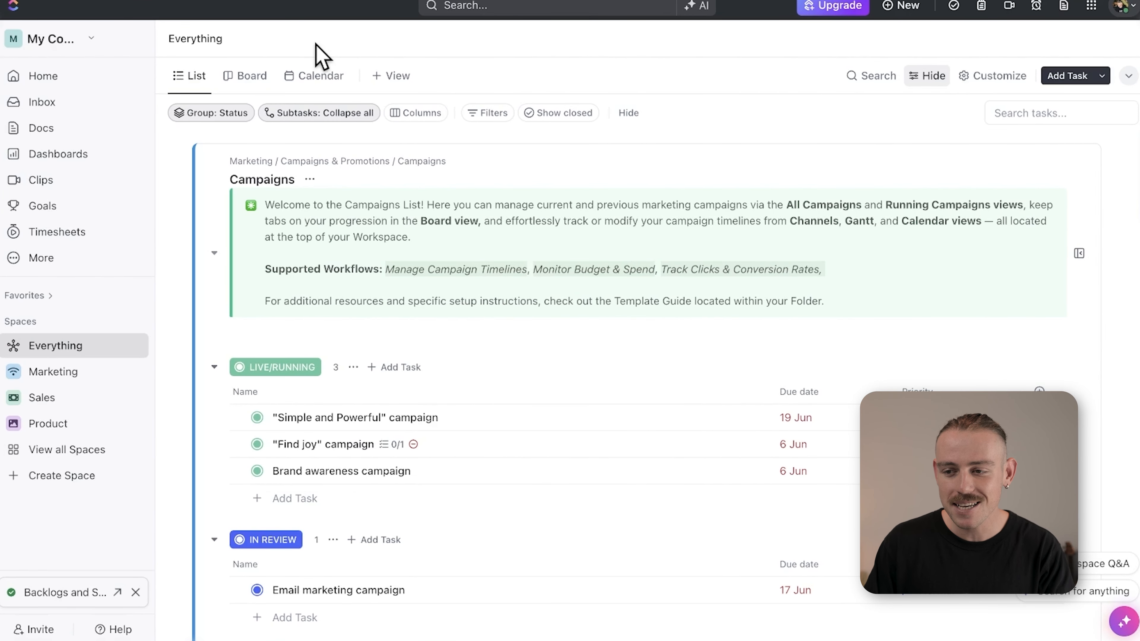
mouse_move(327, 58)
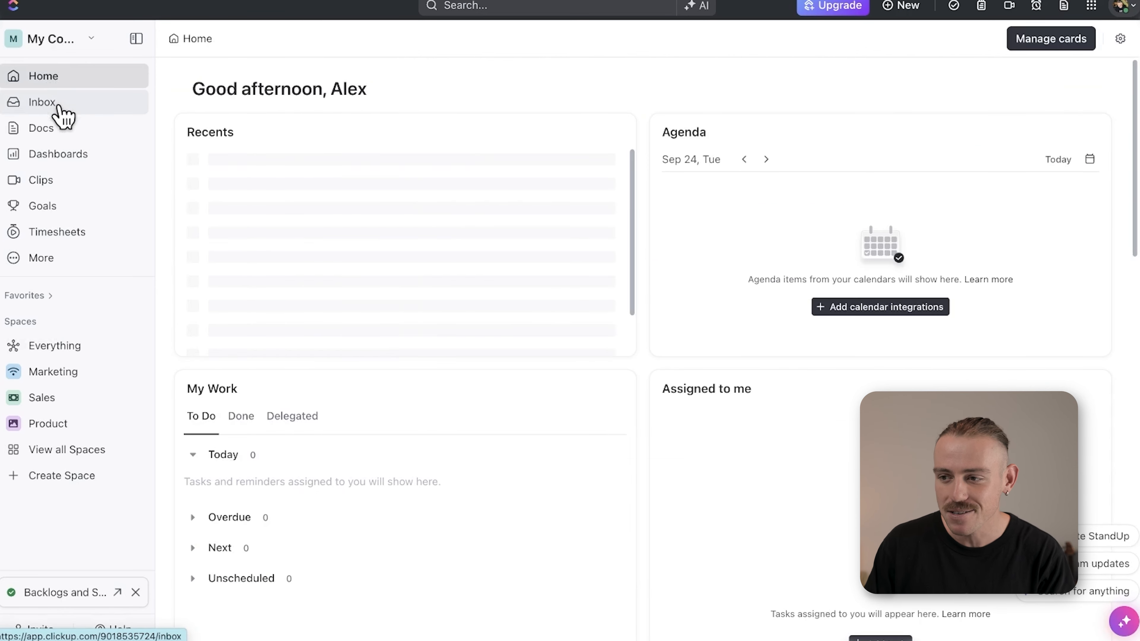
click(42, 128)
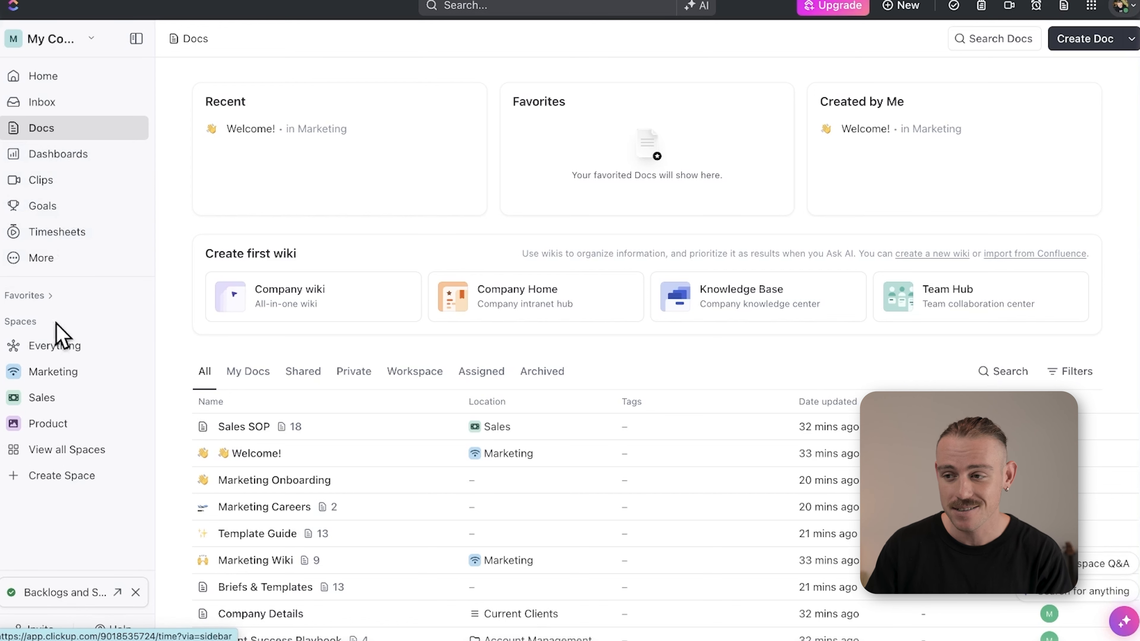
click(52, 371)
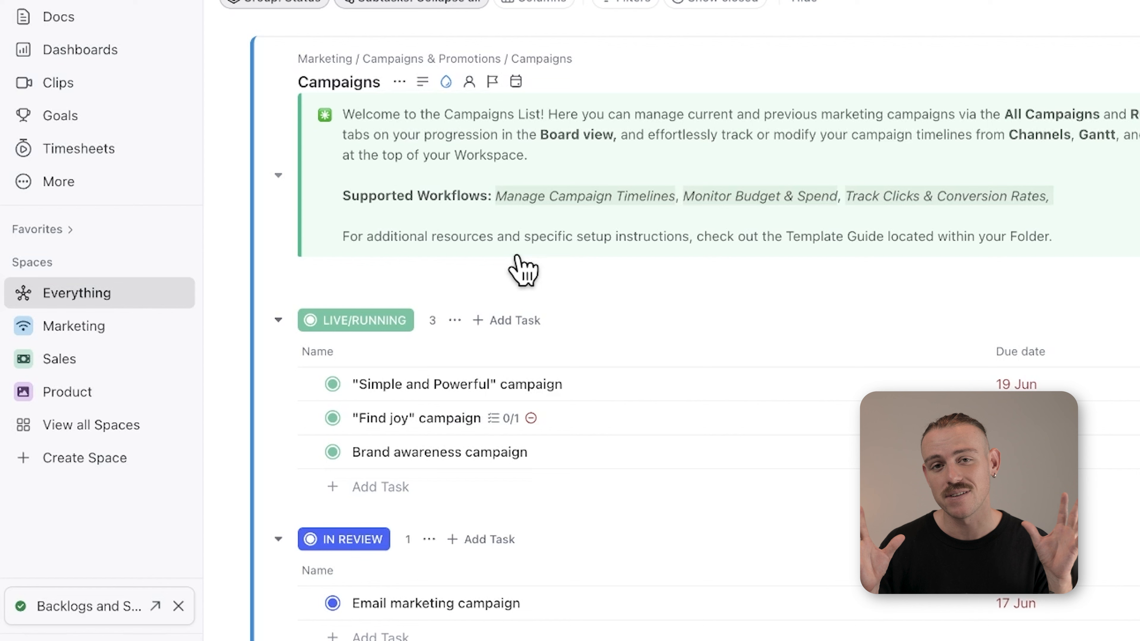
mouse_move(143, 340)
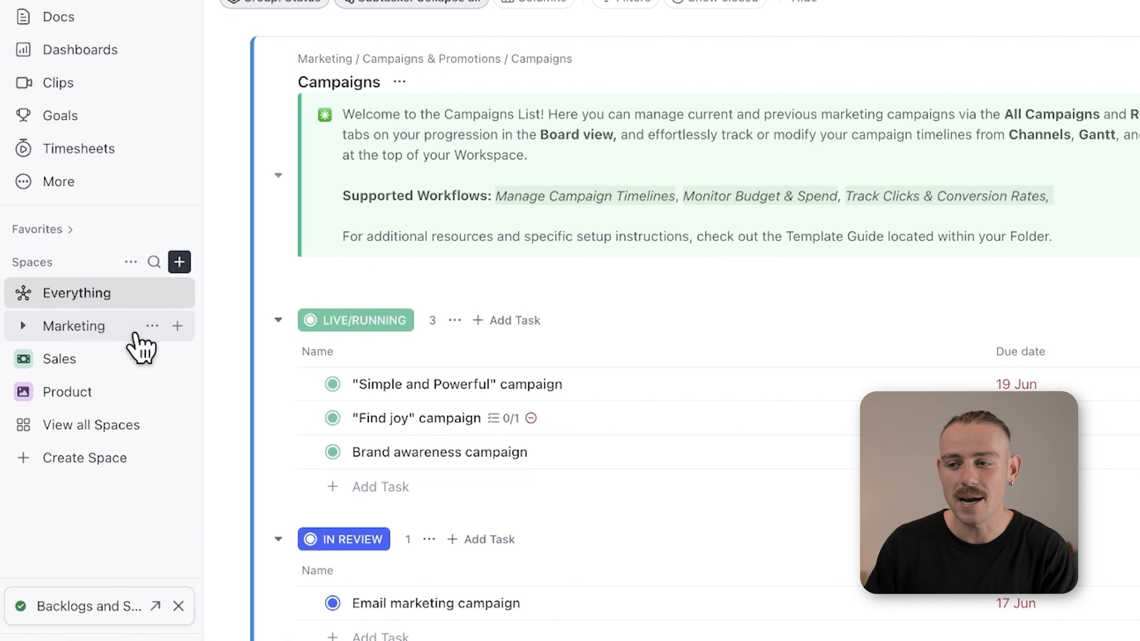
Start a new space from the sidebar and dismiss the Create a space form without saving.
click(179, 261)
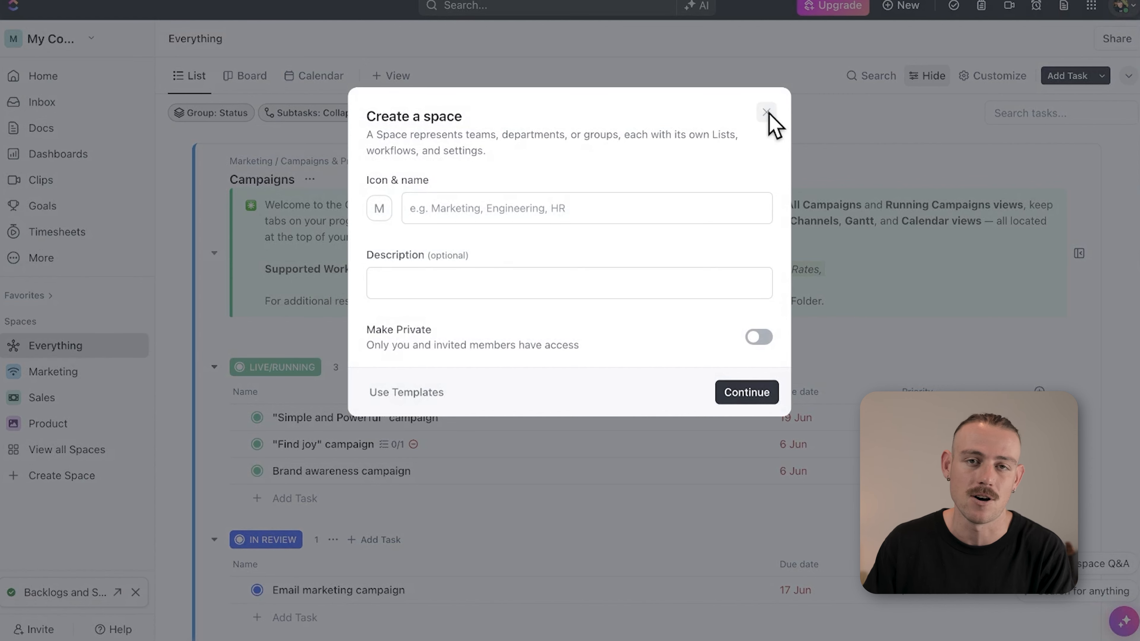
click(765, 113)
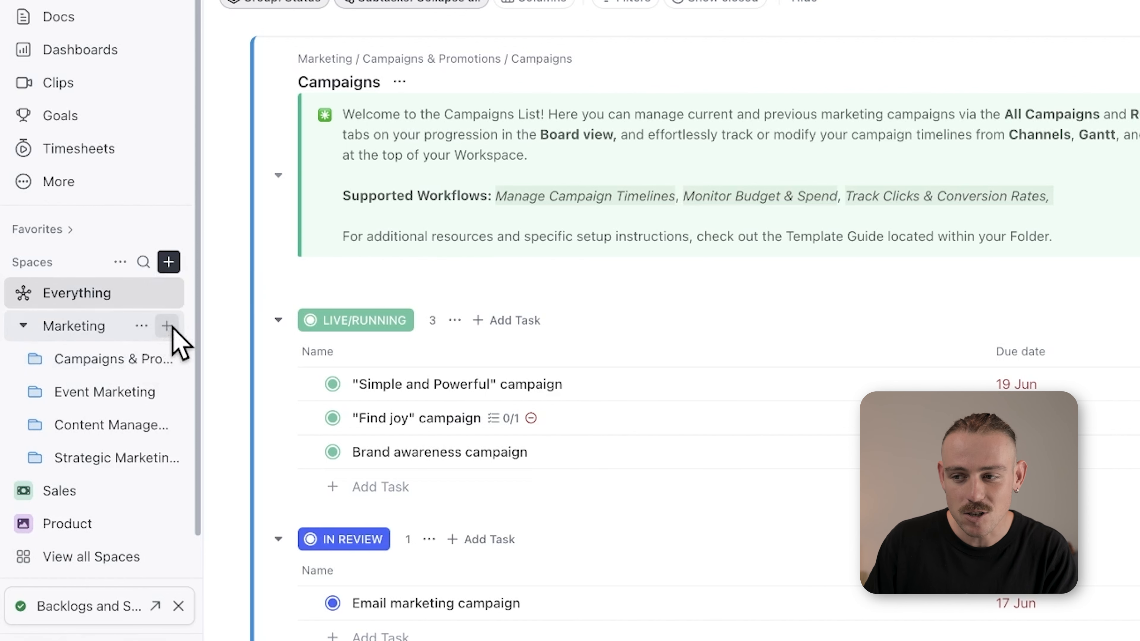
Create a folder named Email Campaign inside the Marketing space.
click(166, 324)
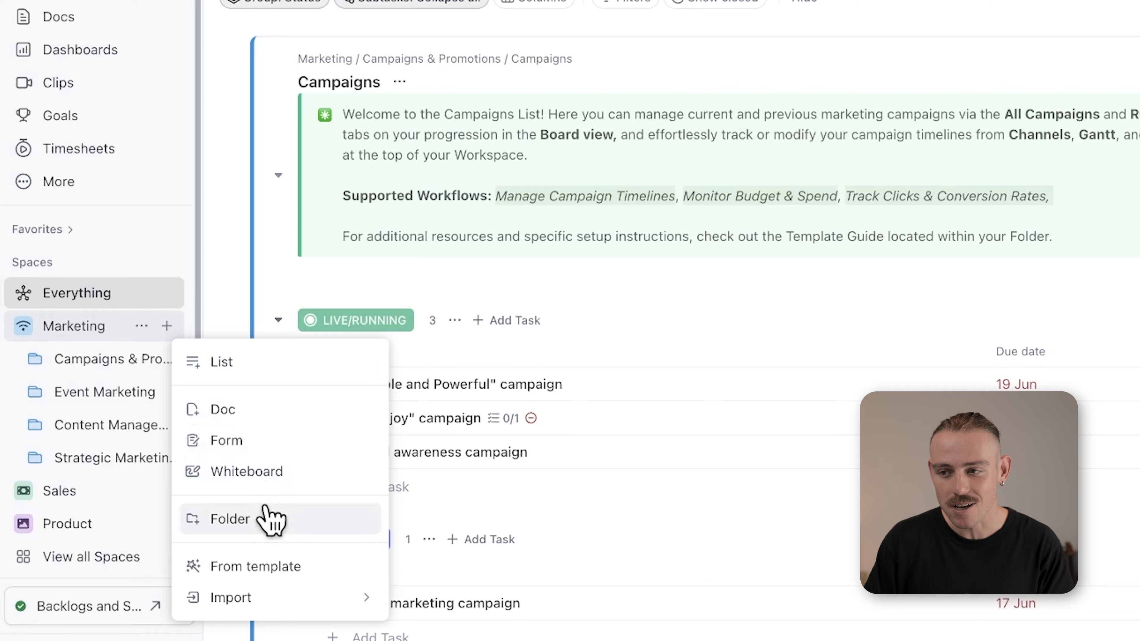
click(231, 518)
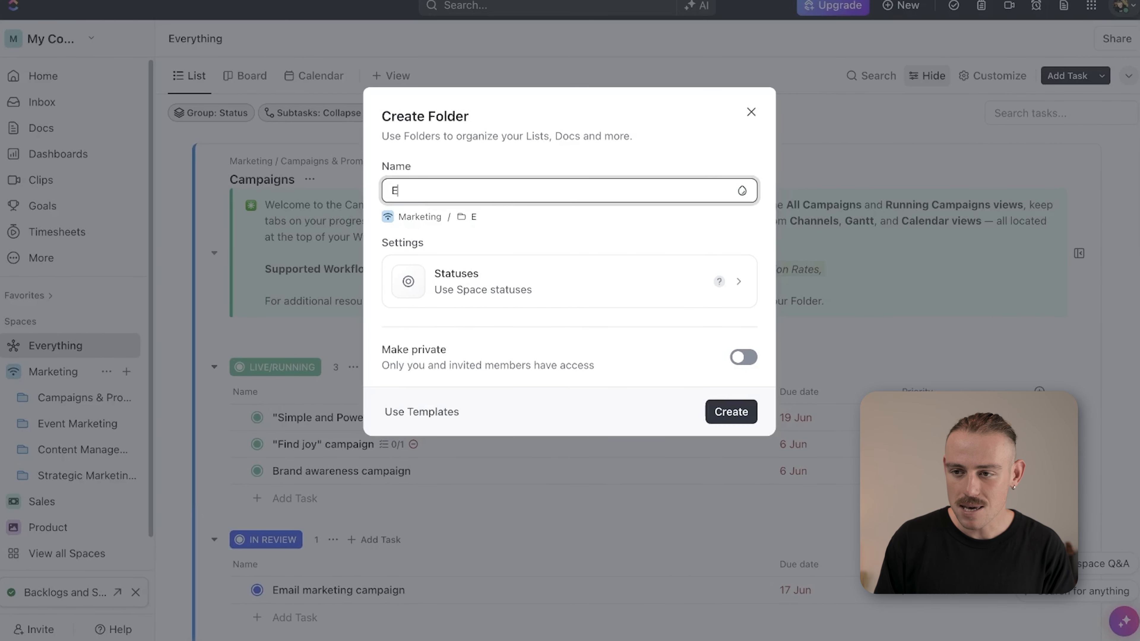
text(mail Campaign)
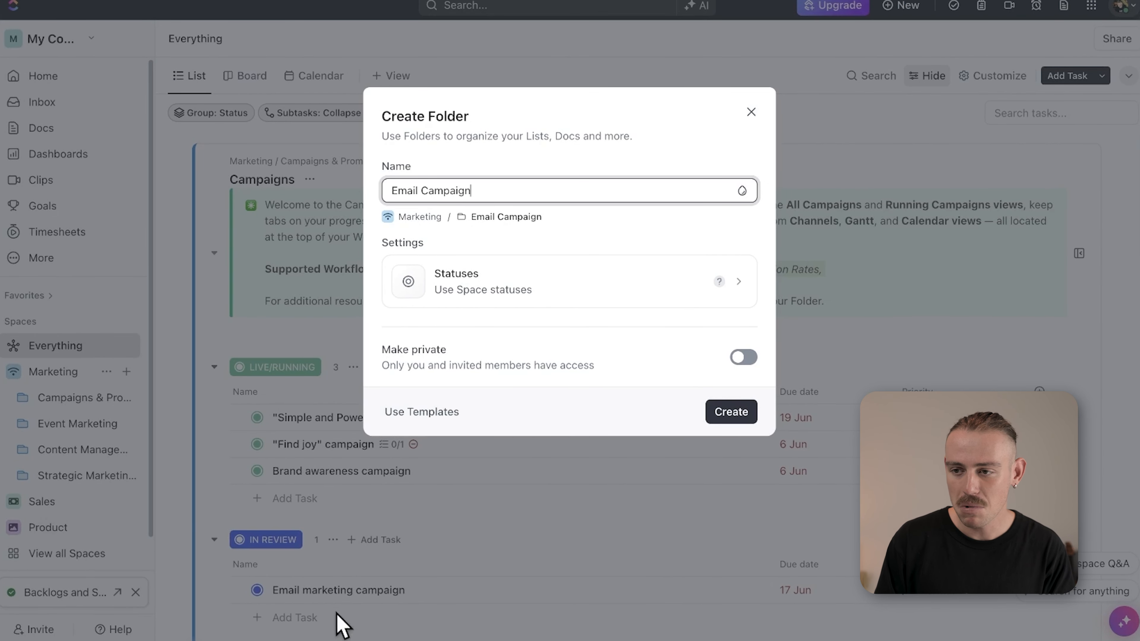
click(729, 412)
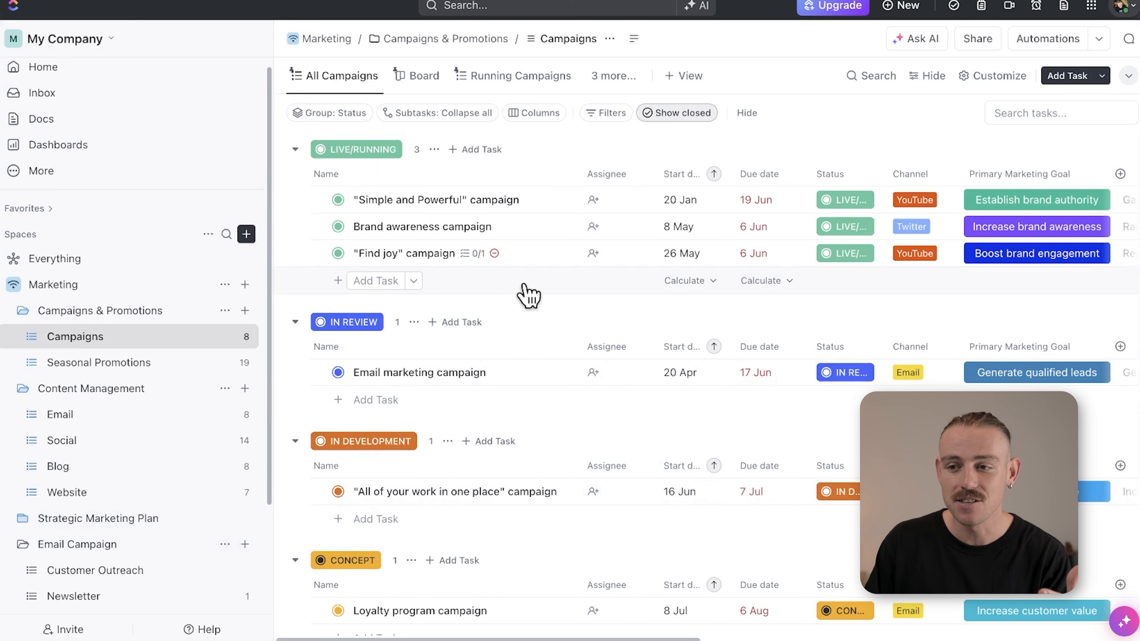
mouse_move(551, 273)
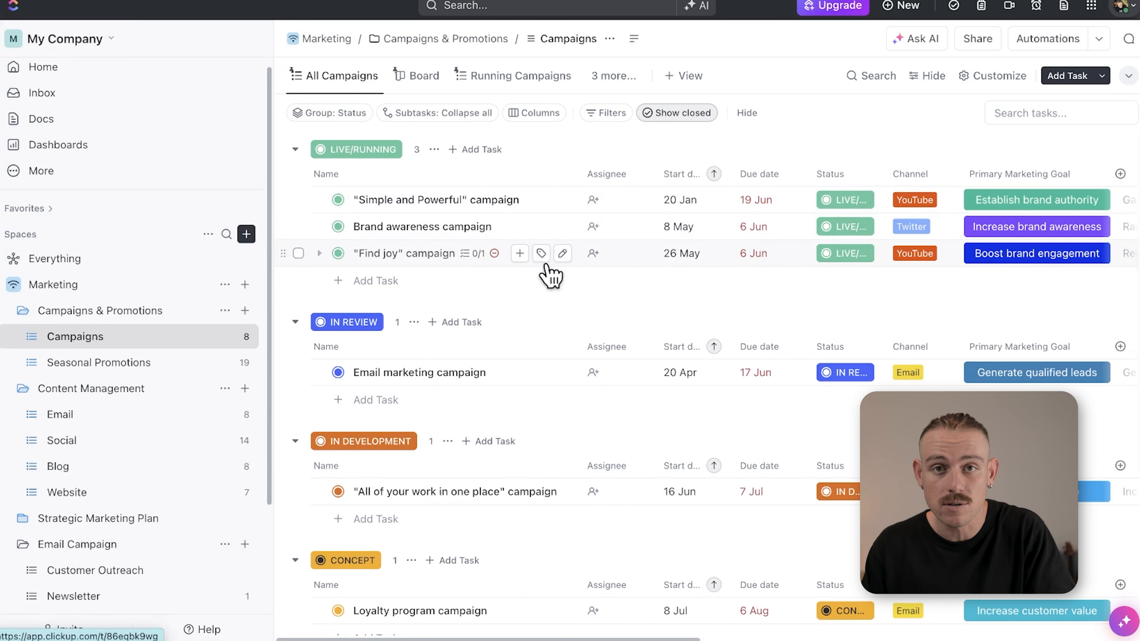
Create a Tent Pole Events list inside the Email Campaign folder.
click(62, 414)
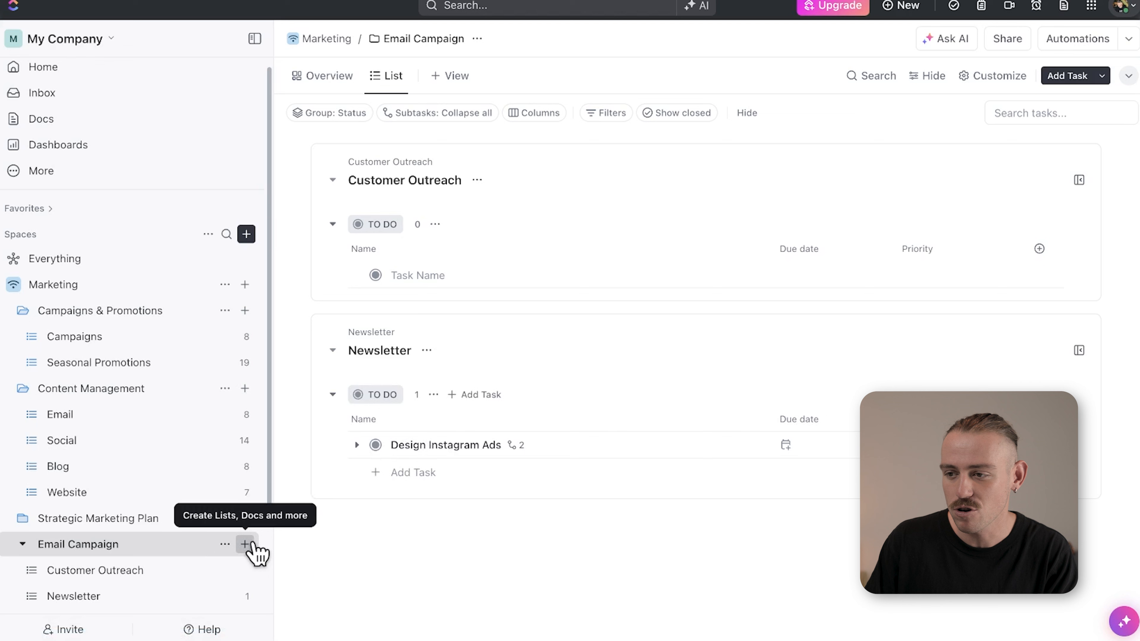
click(245, 543)
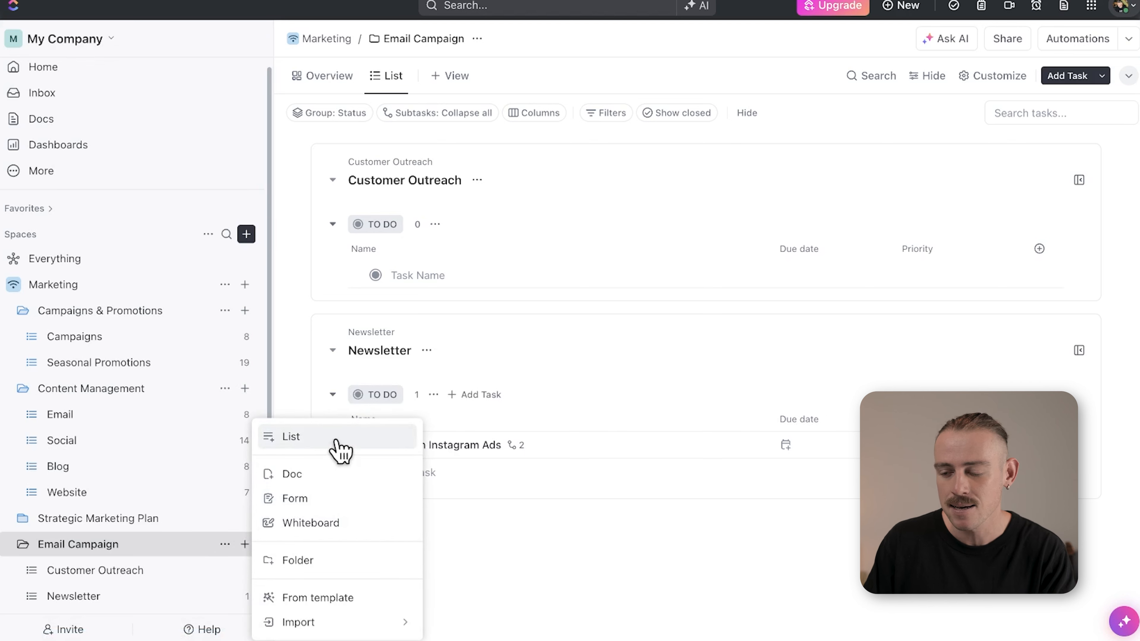
click(291, 437)
text(Tent Pole Events)
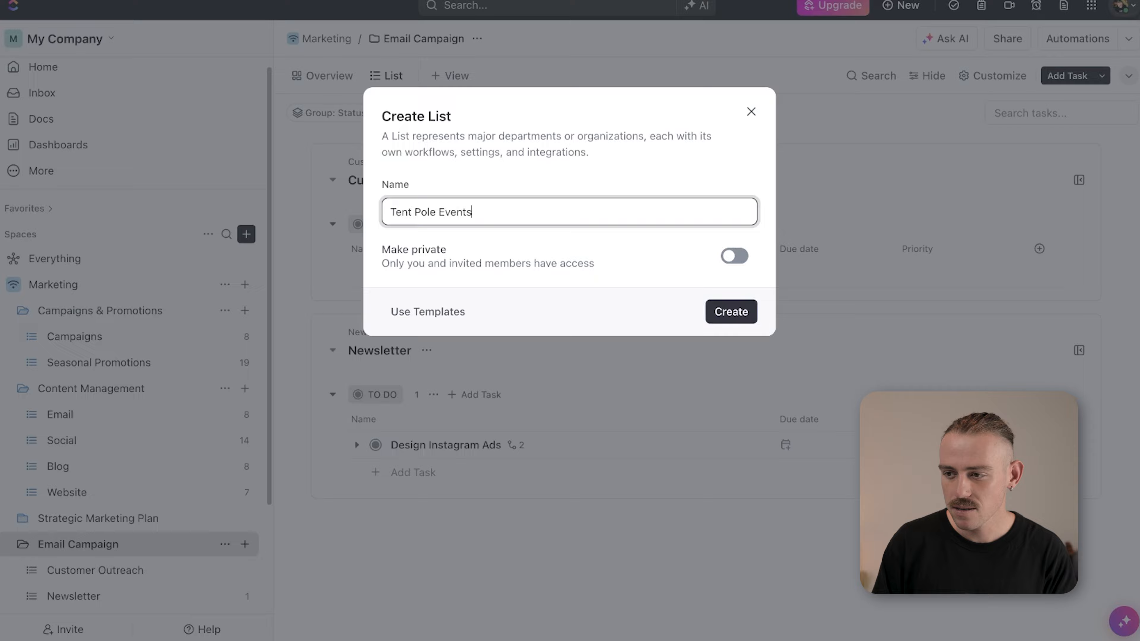
click(729, 311)
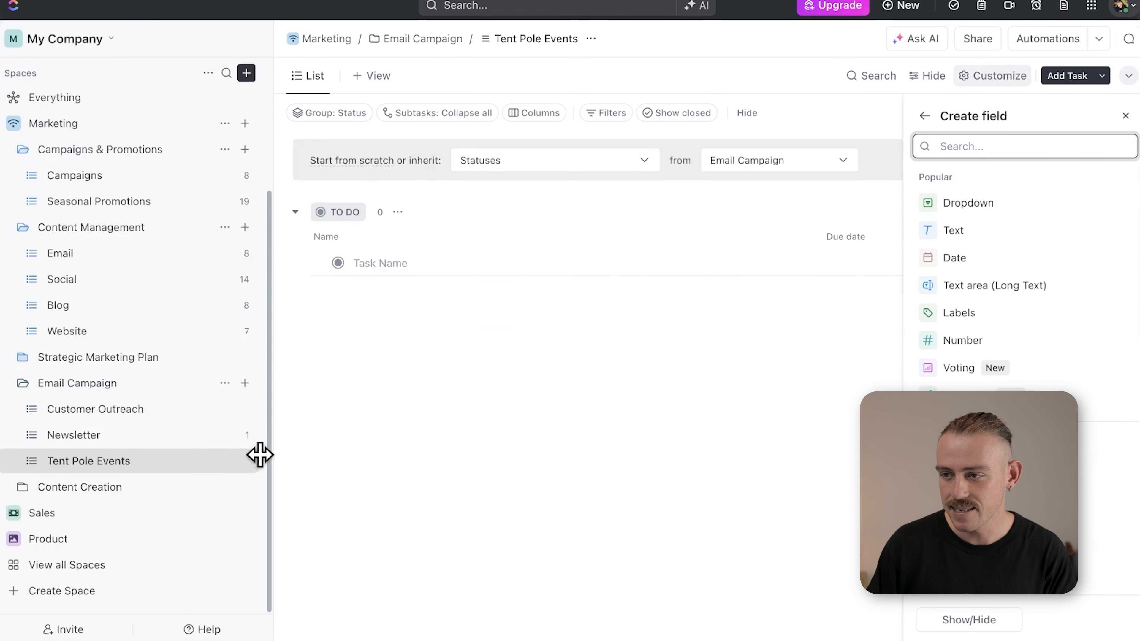
Browse the Customer Outreach list, then switch to the Newsletter list.
click(95, 408)
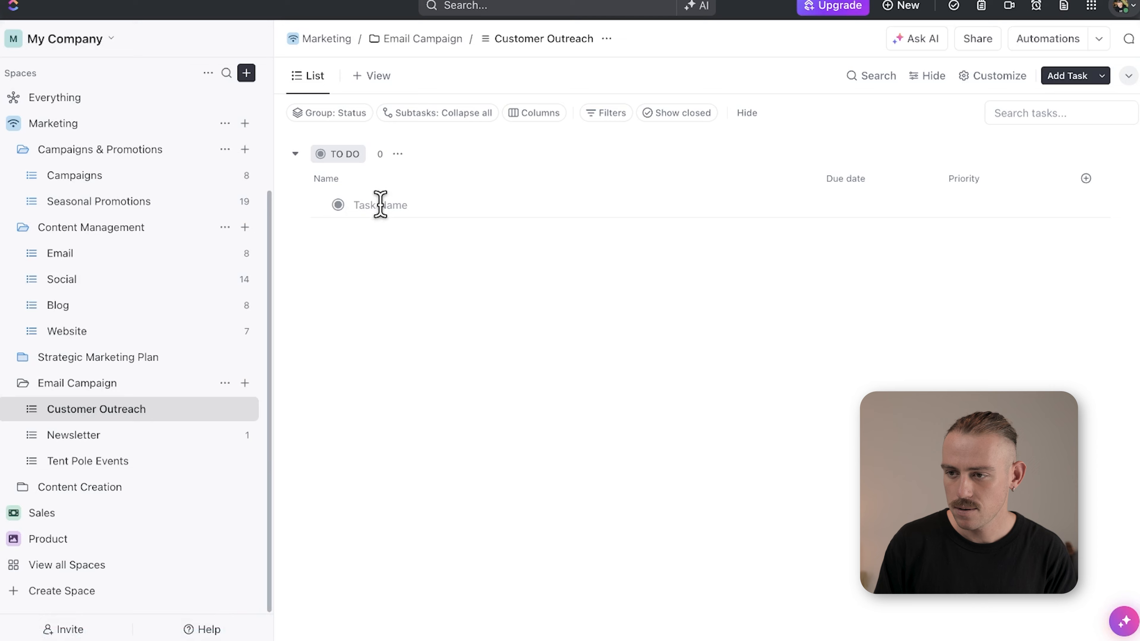
click(379, 204)
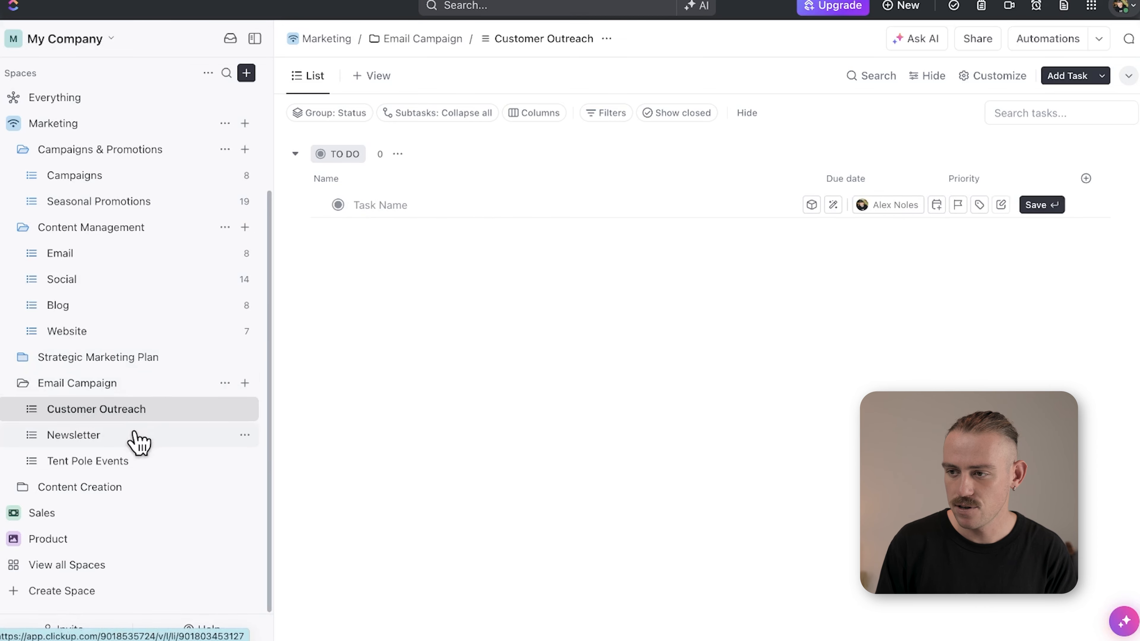
click(72, 434)
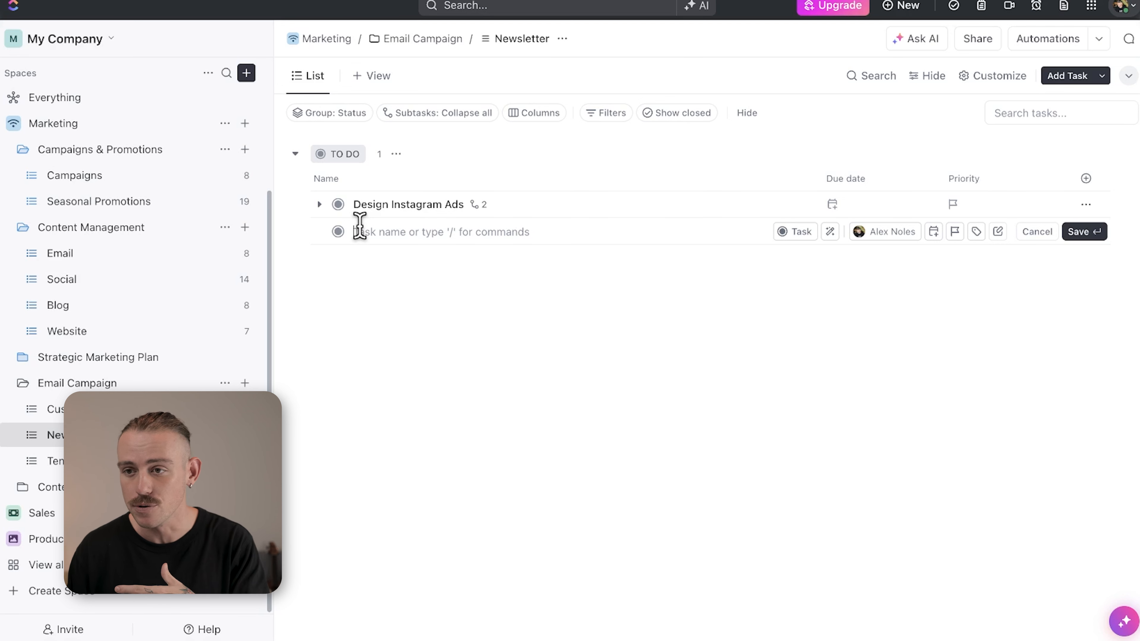
Add a Catch Up with Designer task with a due date to the Newsletter list.
text(Catch Up with Designer)
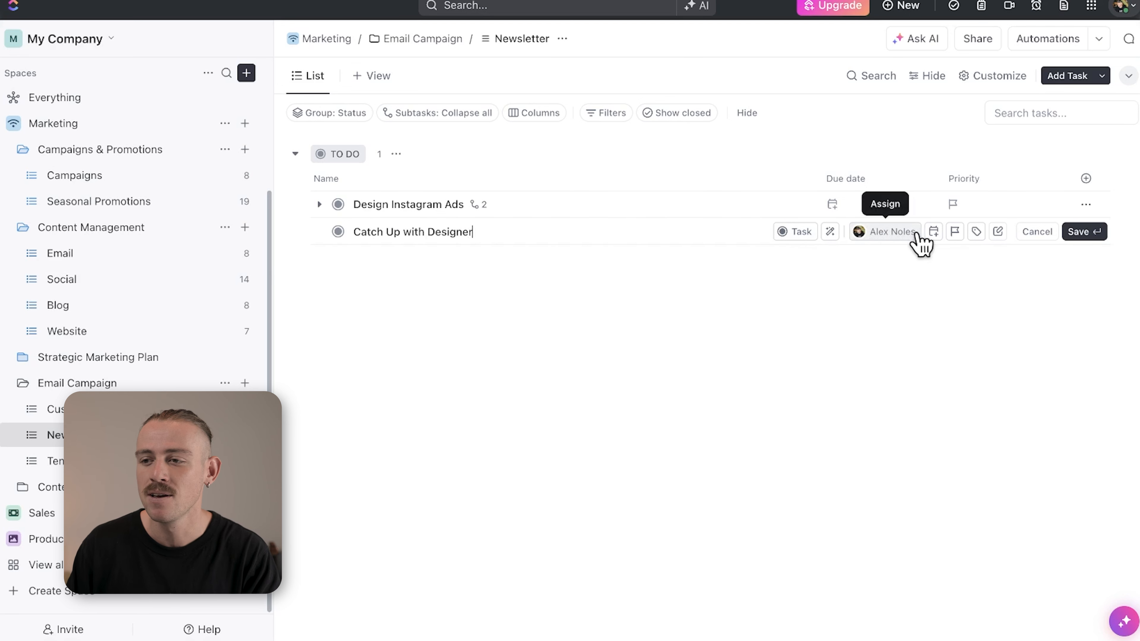
click(933, 230)
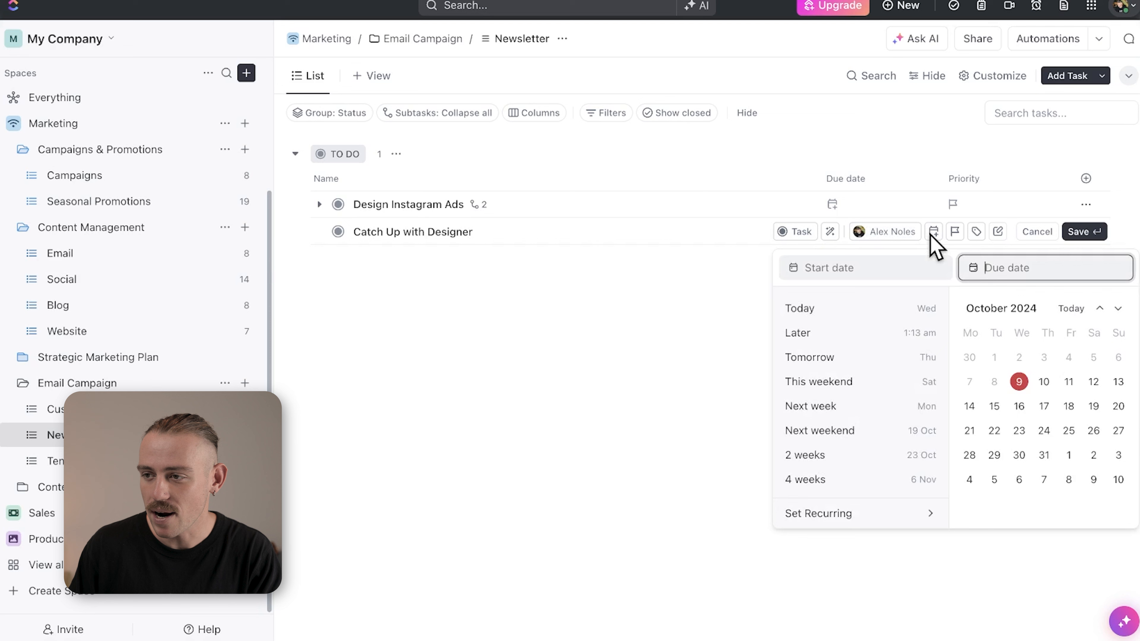
click(1079, 231)
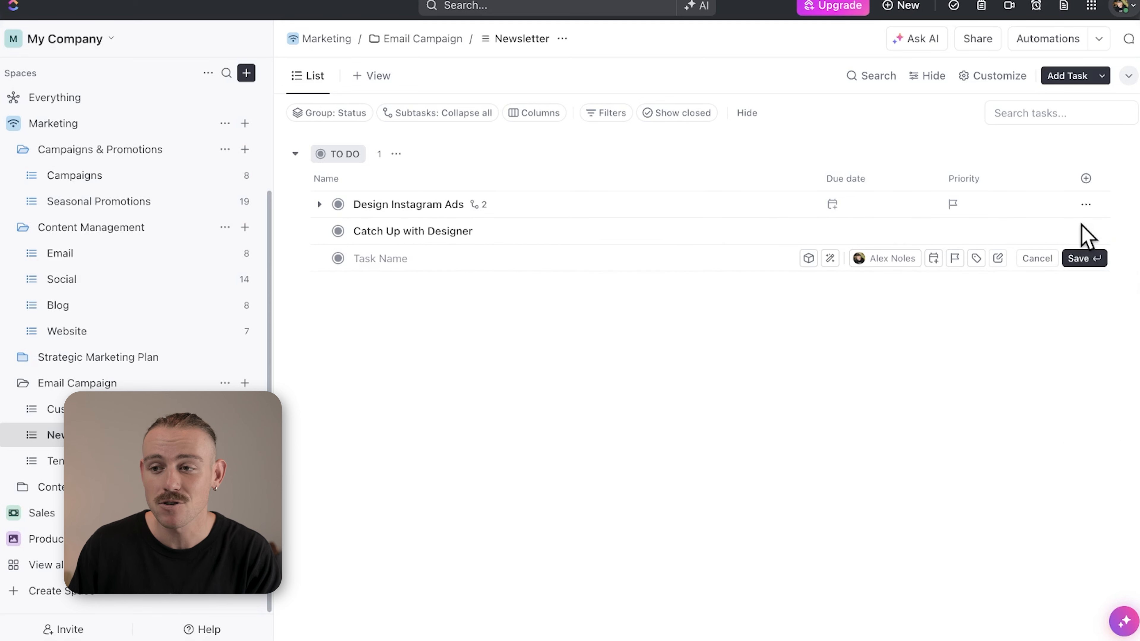
Add a second task named Create Ad Copy for Product Launch.
click(1078, 258)
text(Create Ad Copy For P)
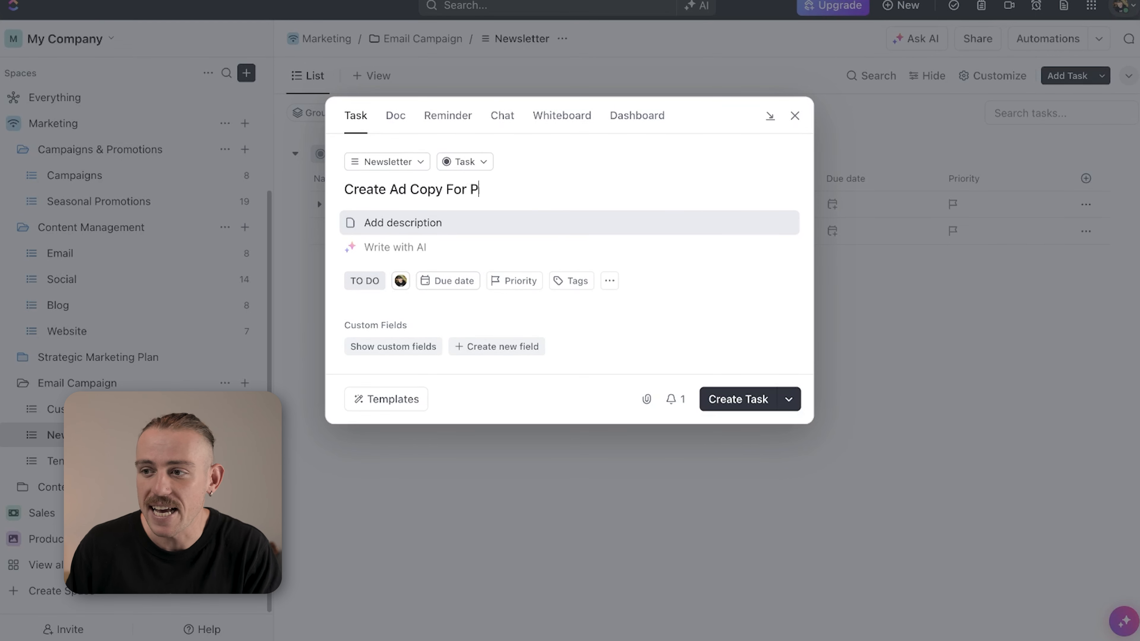
text(roduct Launch)
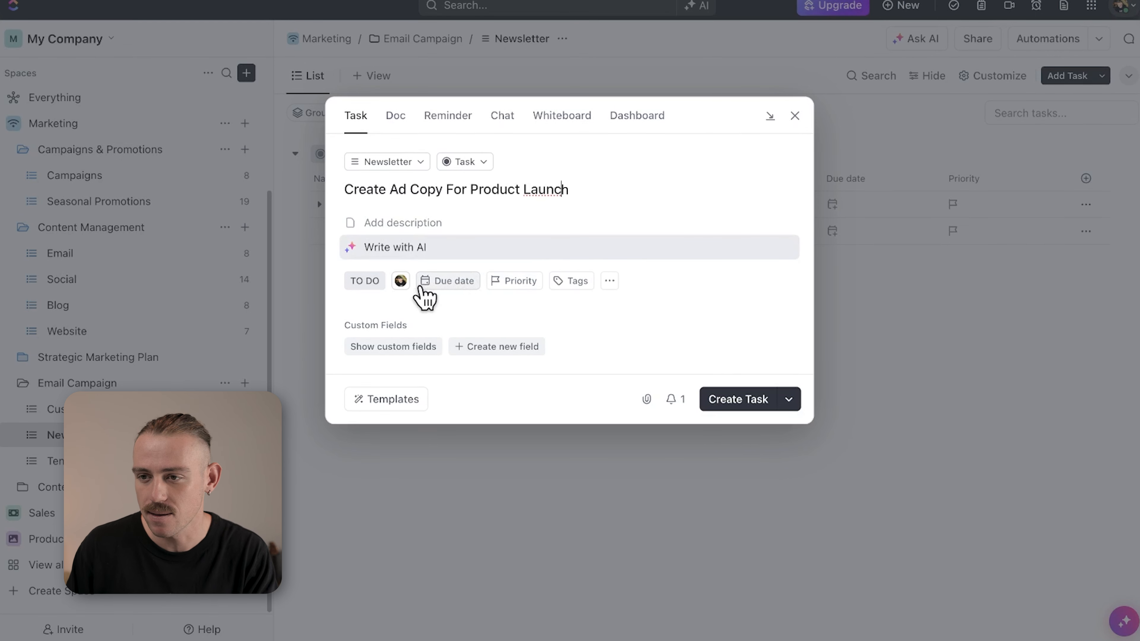
click(400, 281)
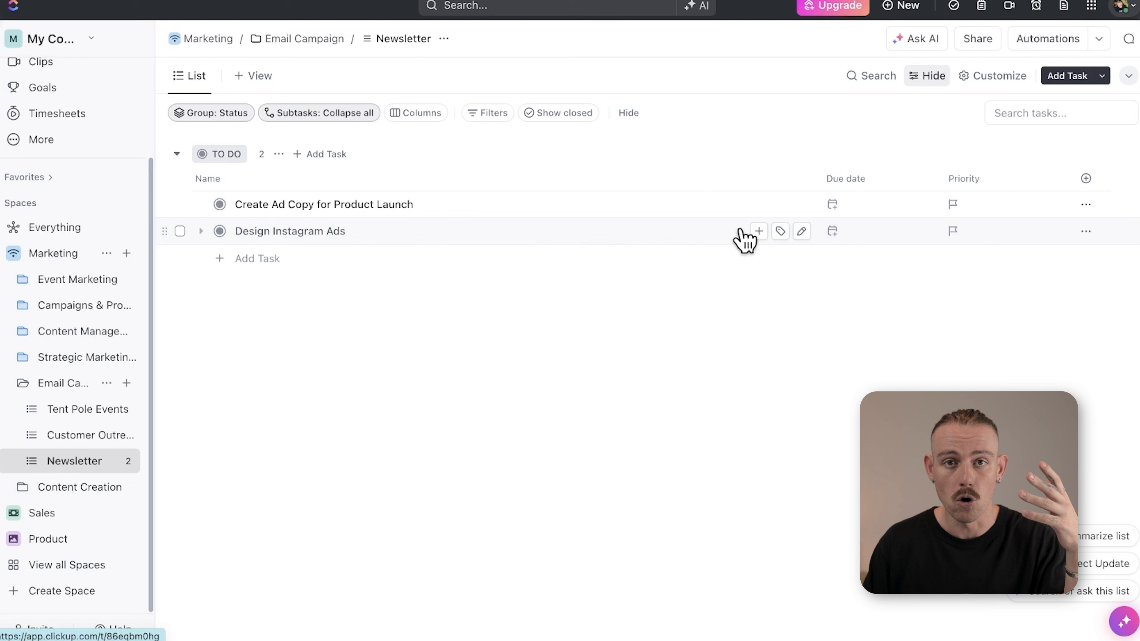
Add Draft Ad Concepts and Submit for Approval as subtasks of Design Instagram Ads.
click(758, 231)
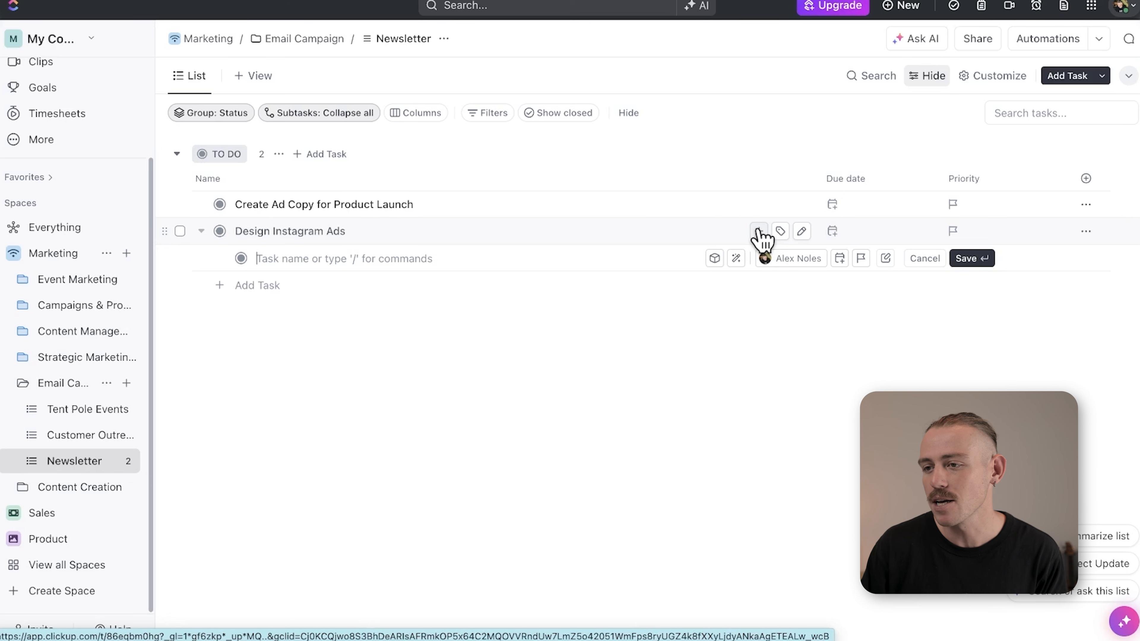
text(Draft Ad Concepts)
text(Submit f)
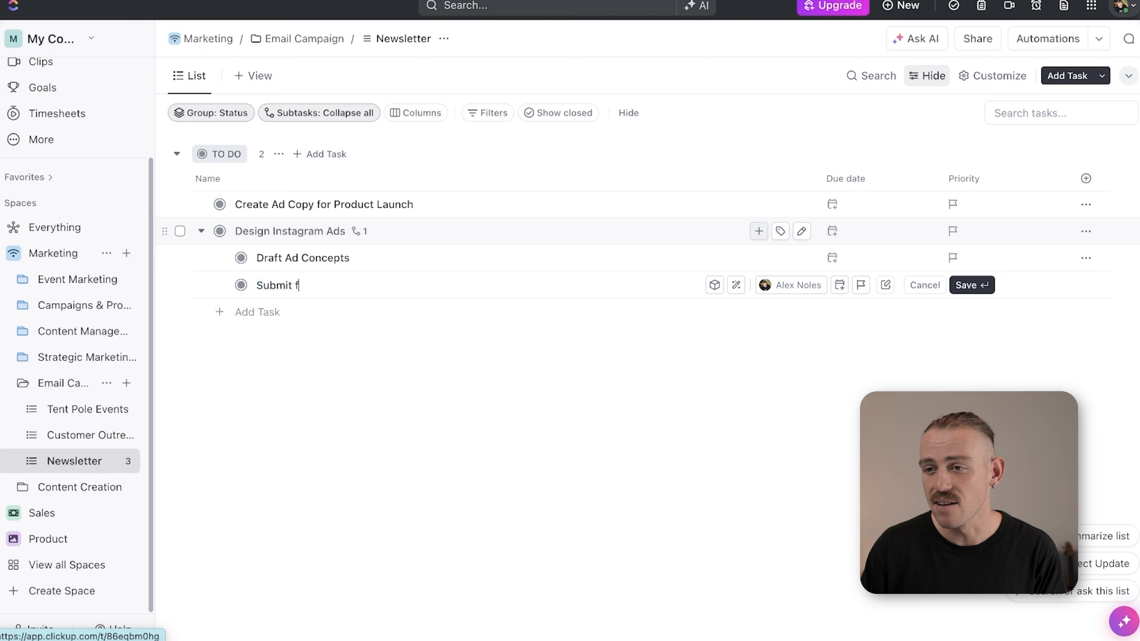
text(or Approval)
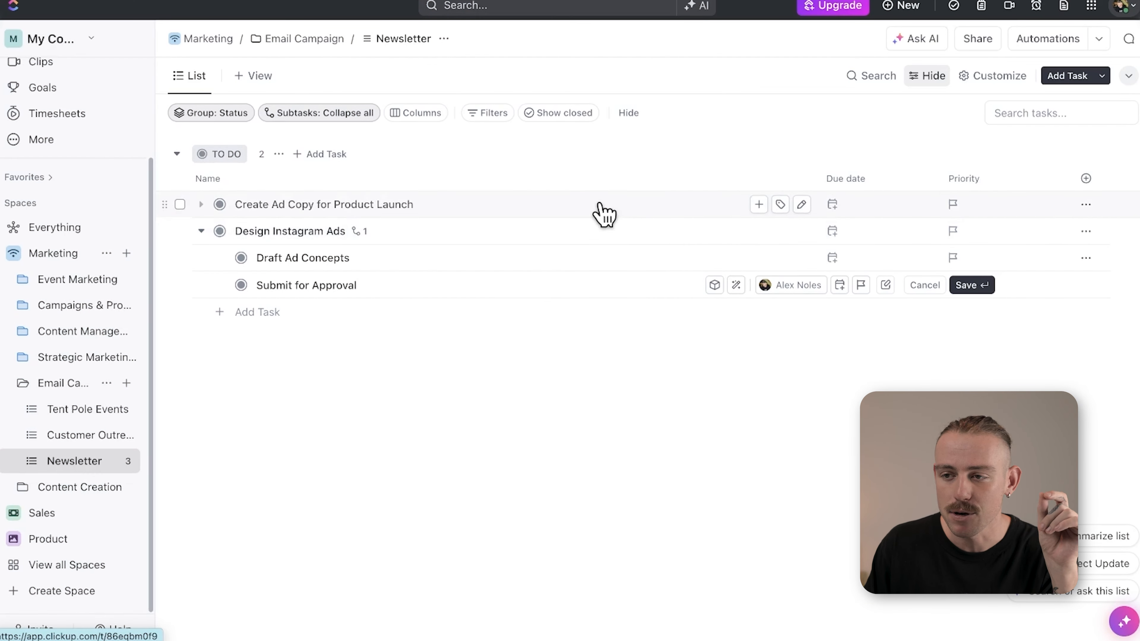
click(323, 204)
text(H)
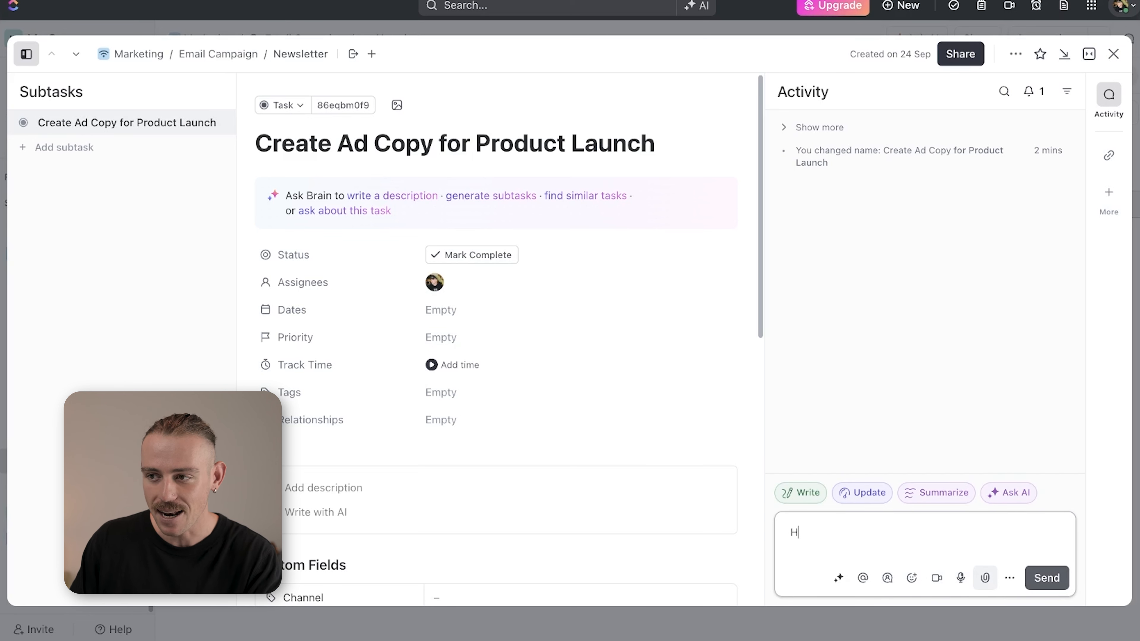
Post the comment 'Hey, when will this be here?' on the Create Ad Copy task.
text(ey, when will this be here?)
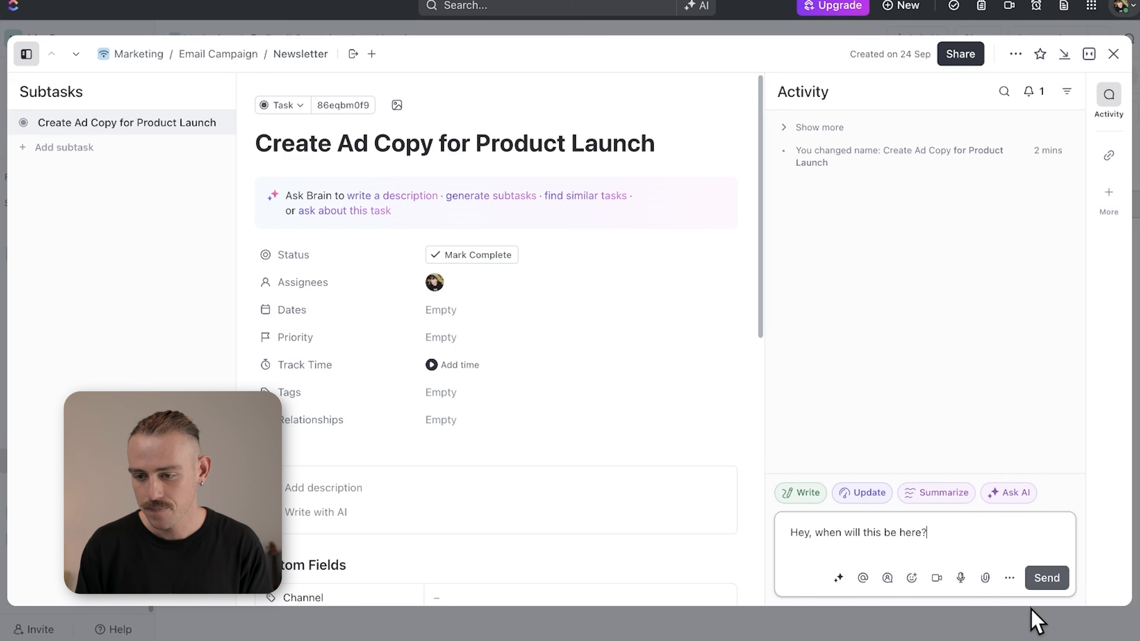
click(984, 578)
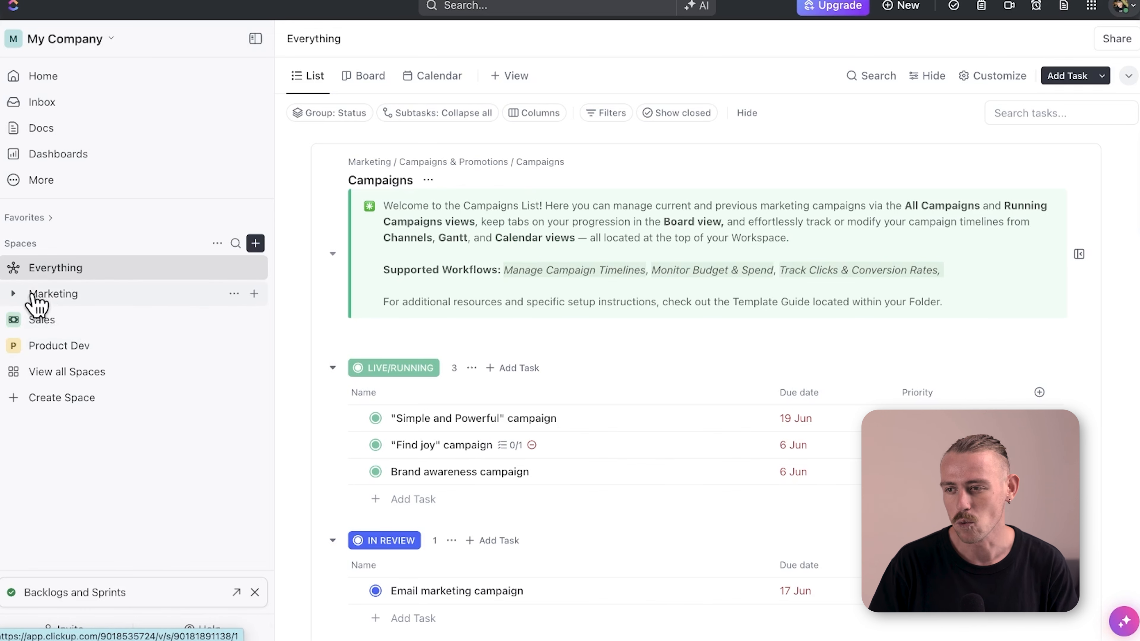
Expand the Marketing space and view its Campaigns list in both workspaces.
click(53, 294)
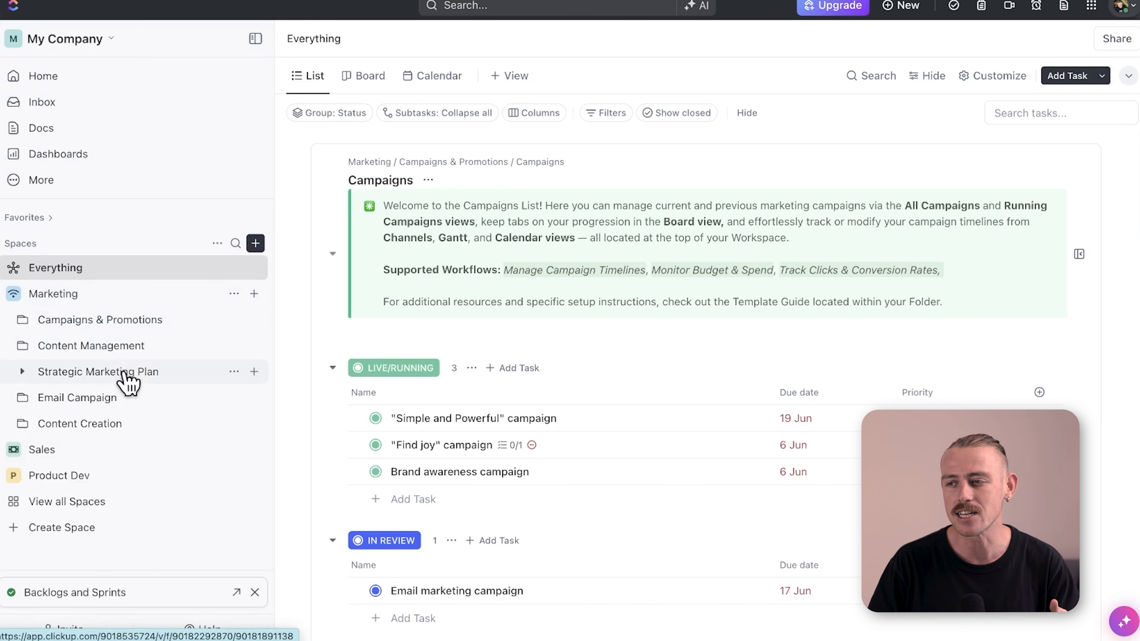
click(100, 319)
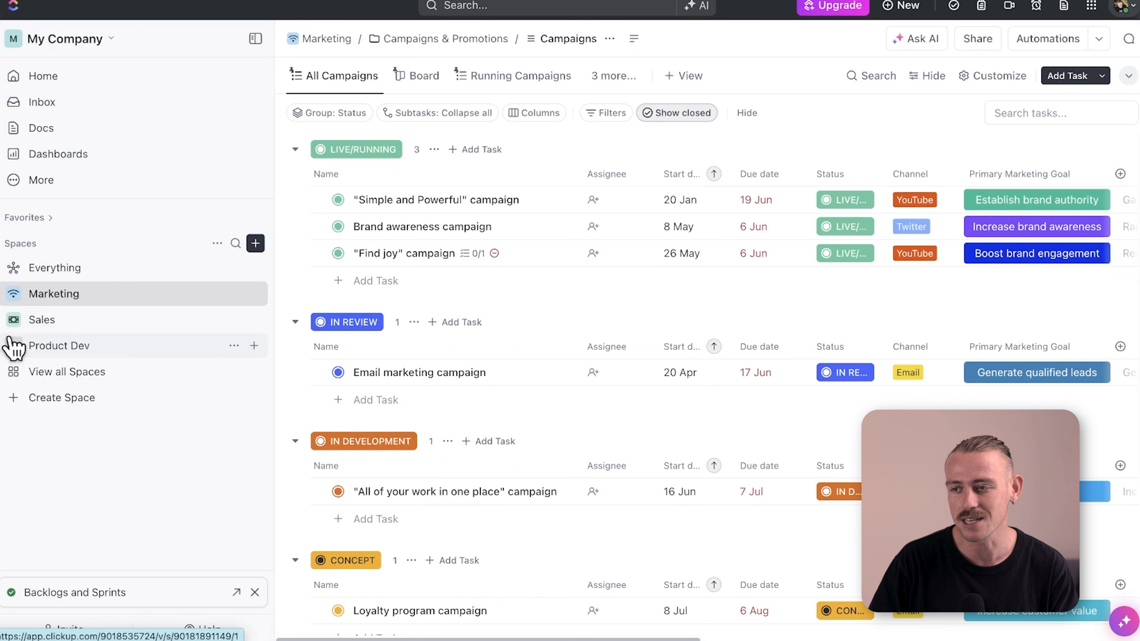
click(52, 294)
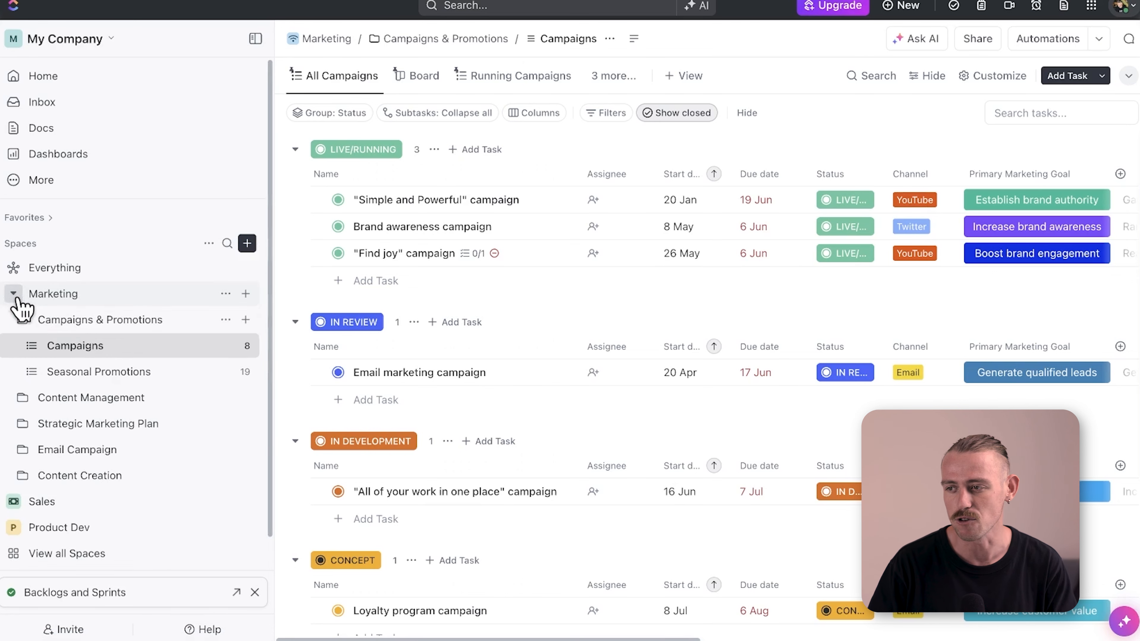
click(101, 319)
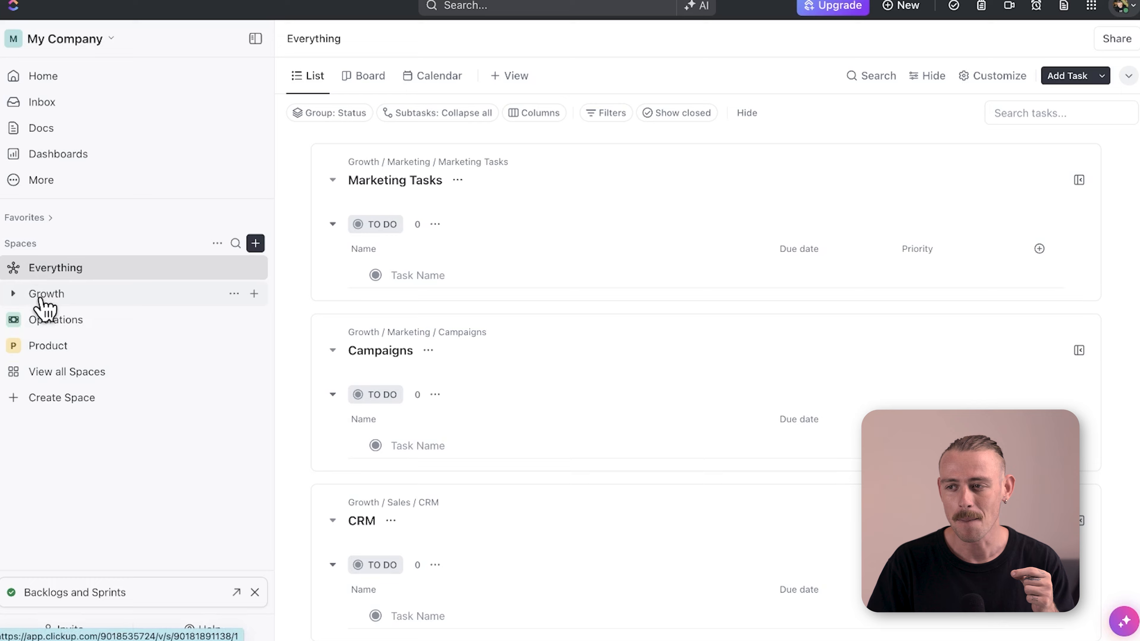
Expand the Growth space and the Legal folder in Operations in the sidebar.
click(46, 294)
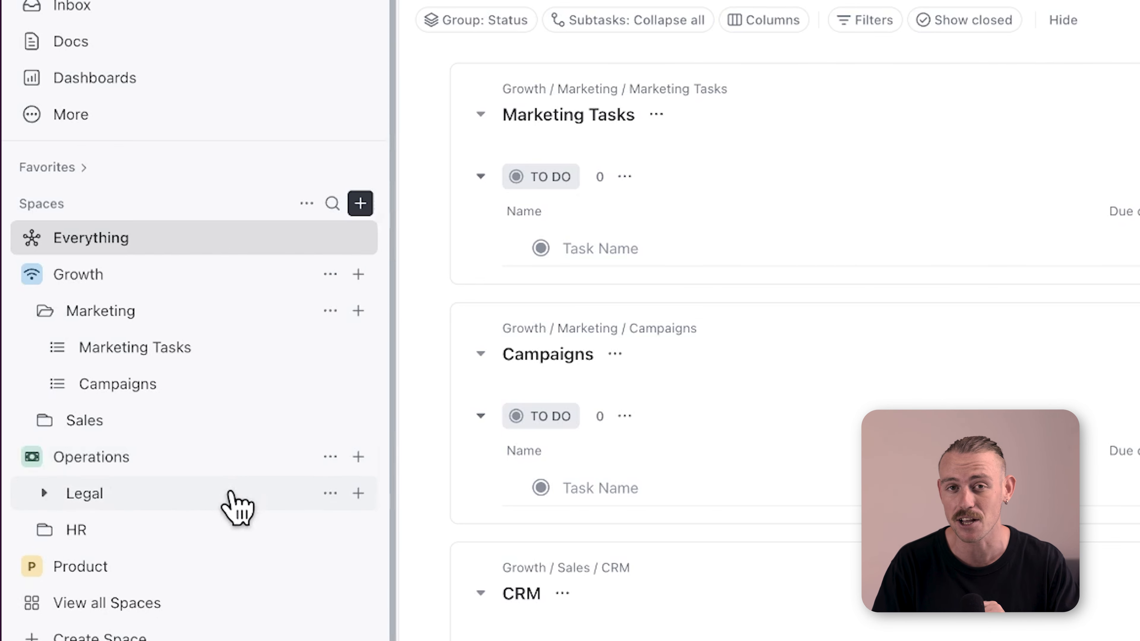
click(59, 424)
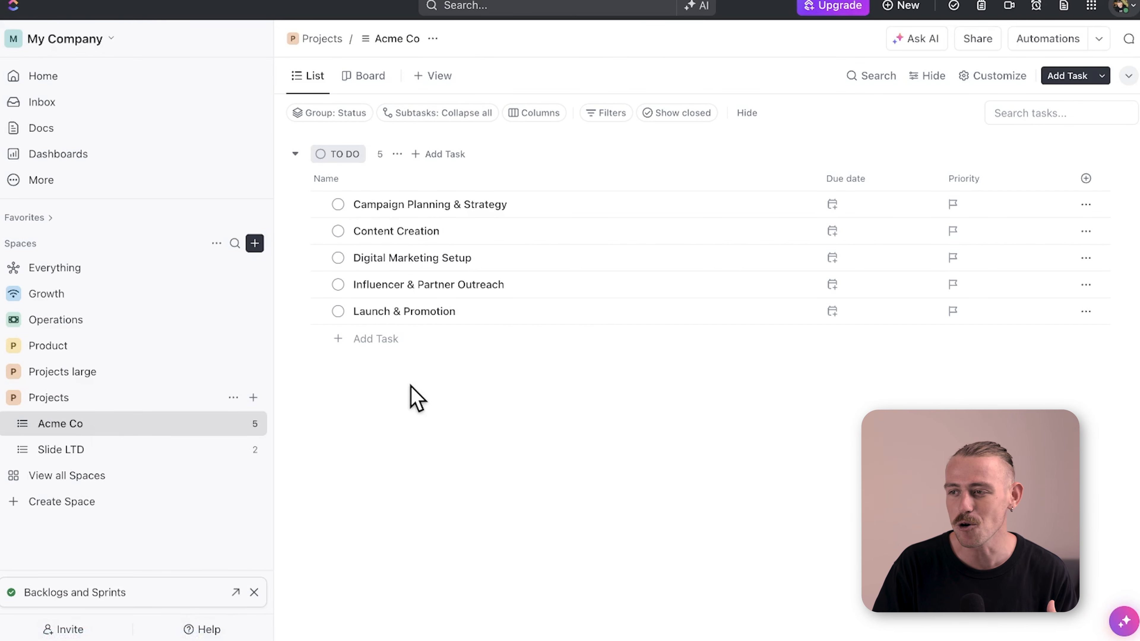
mouse_move(429, 205)
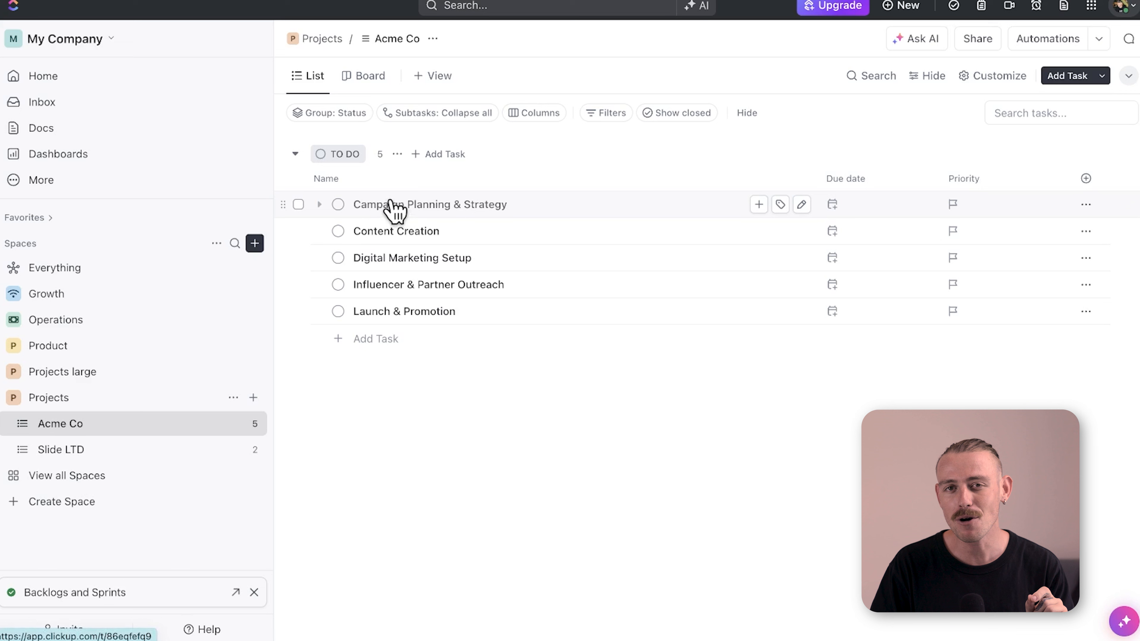
mouse_move(544, 268)
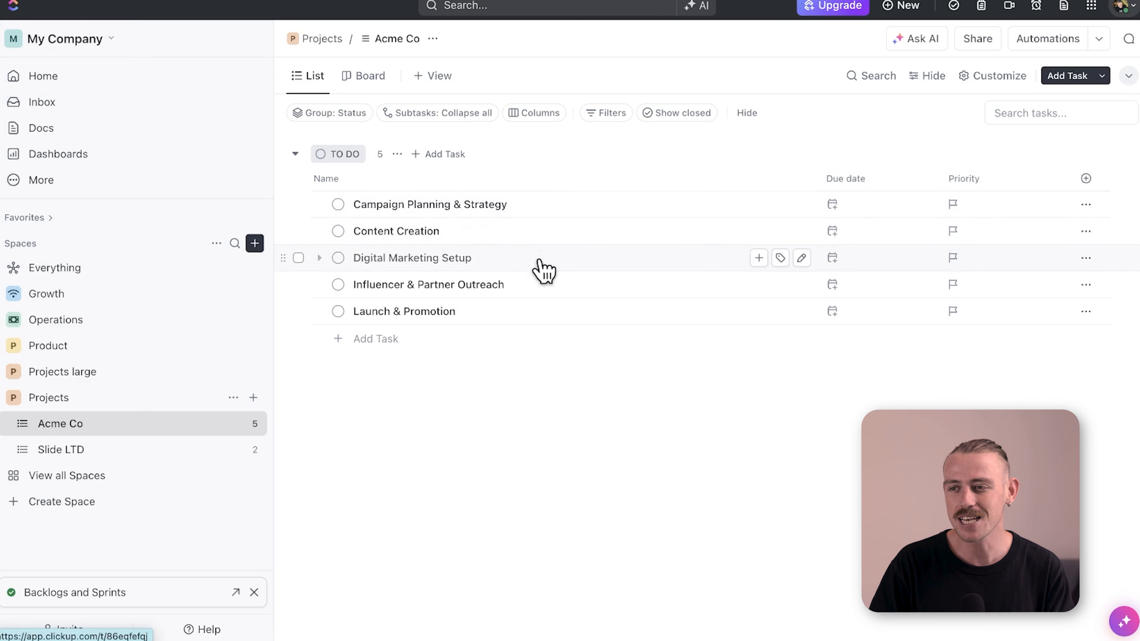
mouse_move(560, 320)
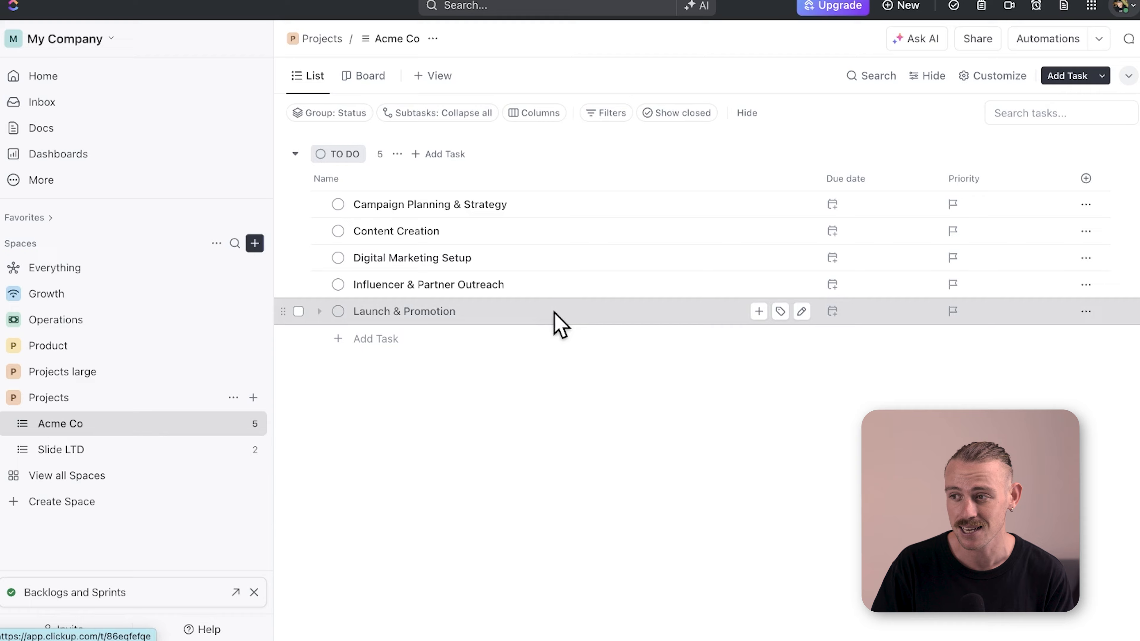
Open the Launch & Promotion task, start a subtask, then close back to the Acme Co list.
click(404, 311)
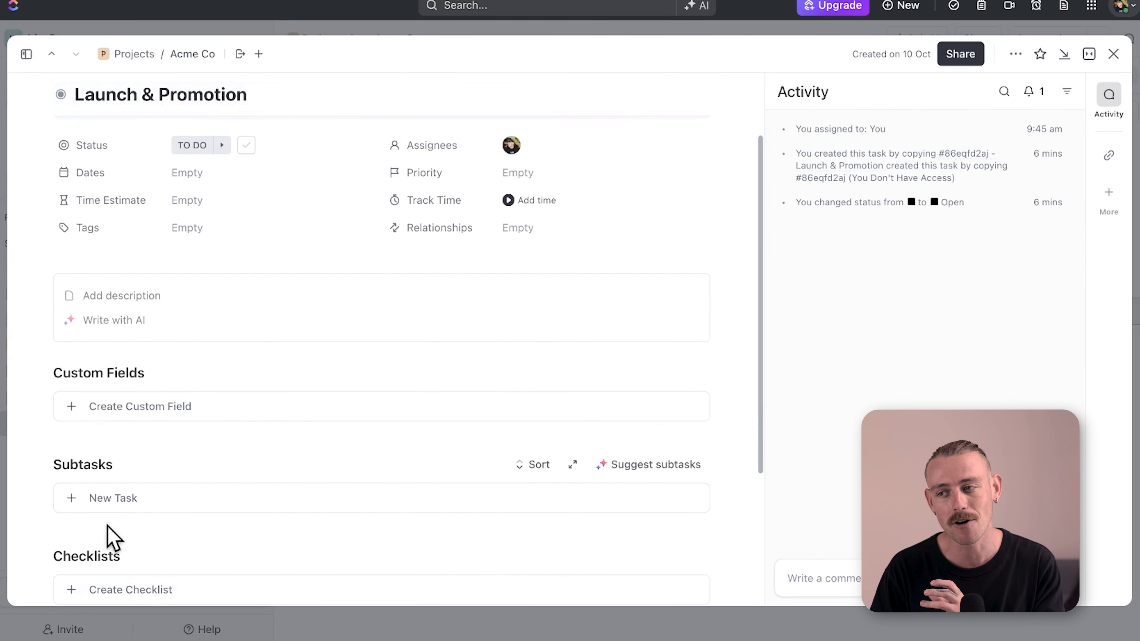
click(112, 498)
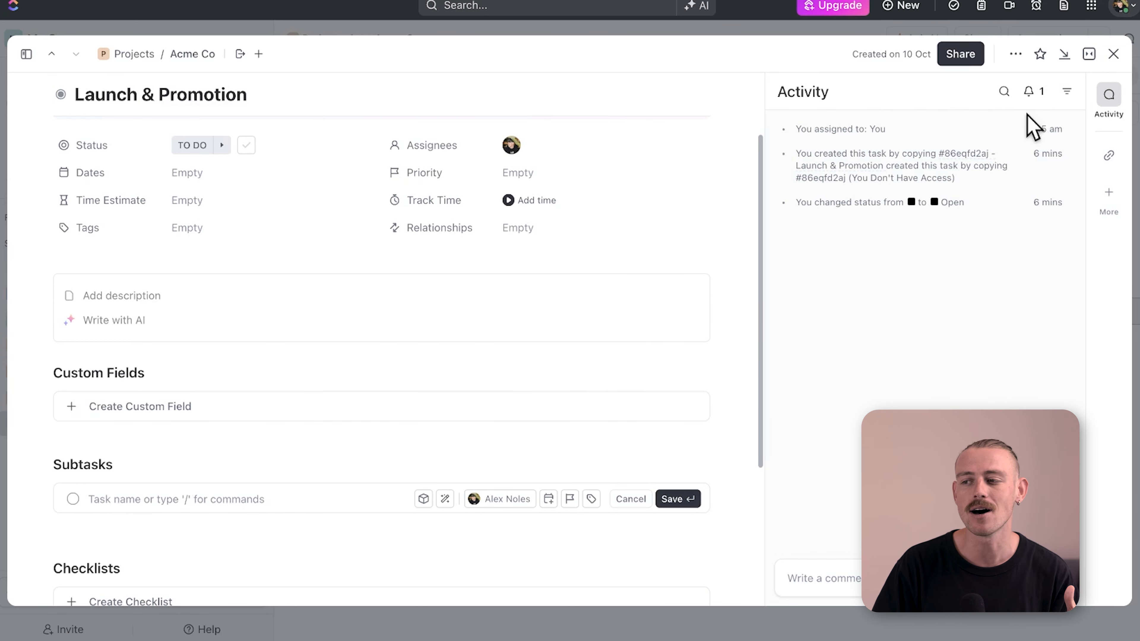
click(1113, 54)
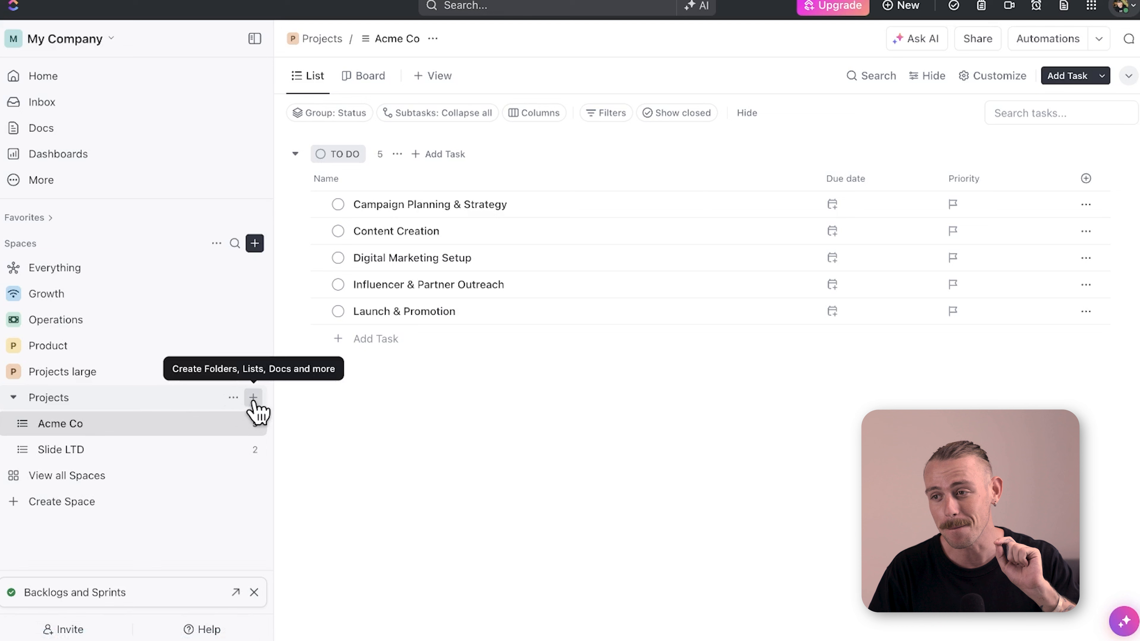
Create a new folder in Projects, enter its List and start a task entry.
click(253, 397)
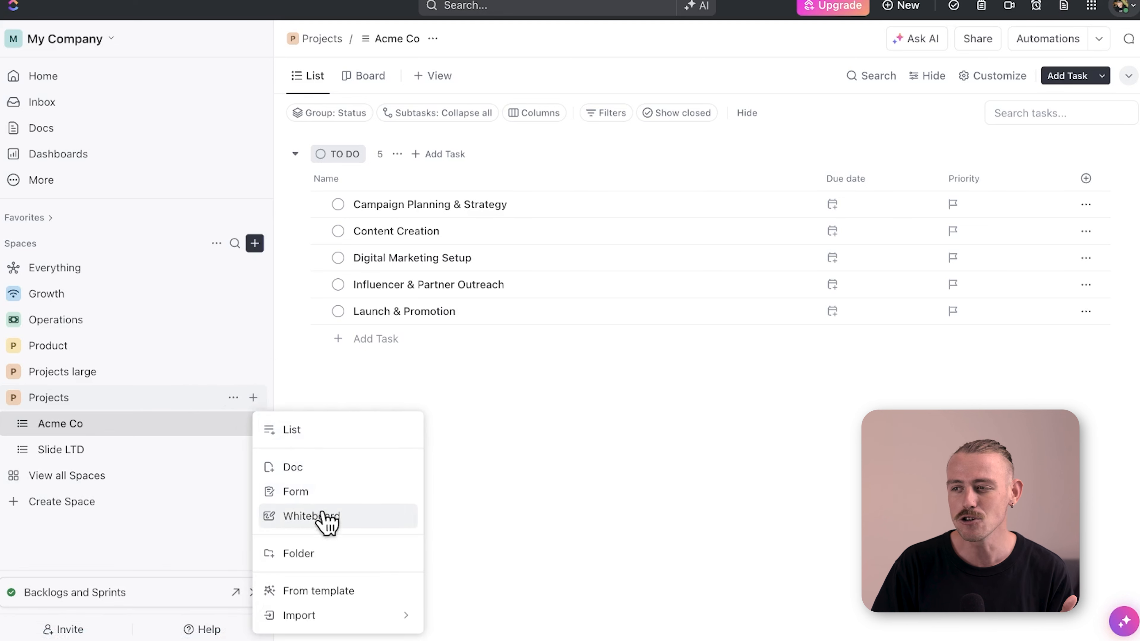
click(298, 553)
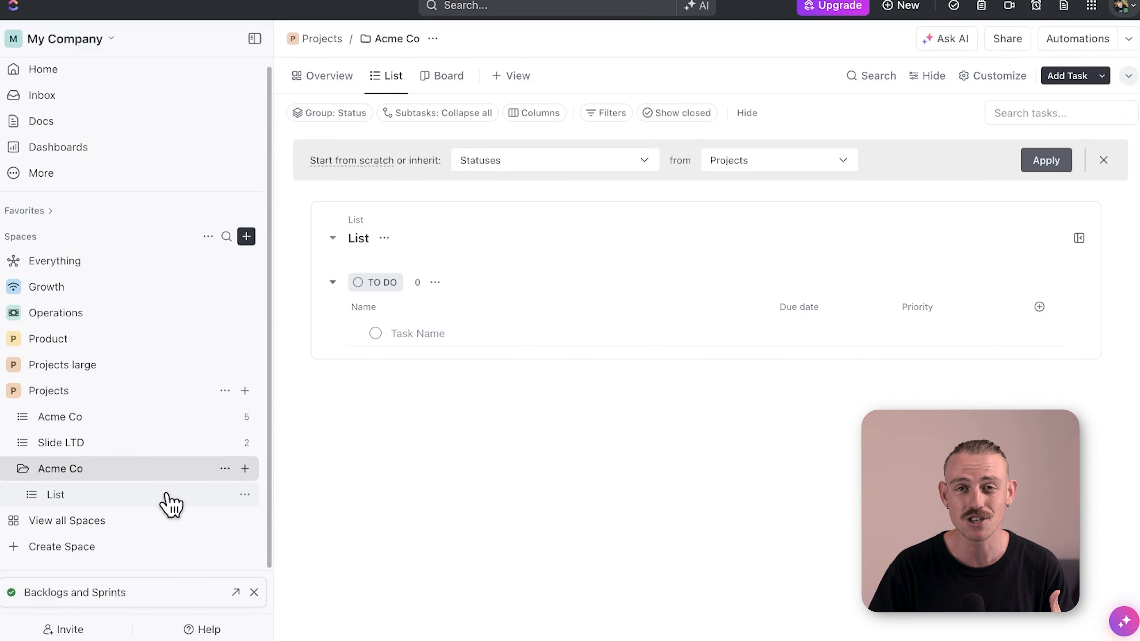
click(55, 495)
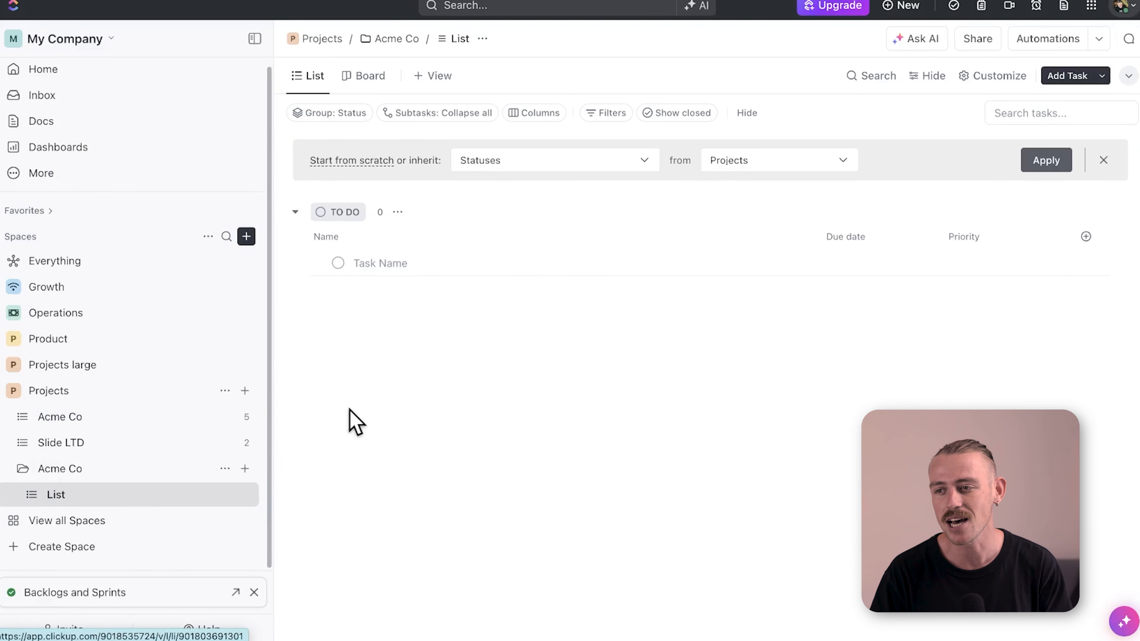
click(380, 263)
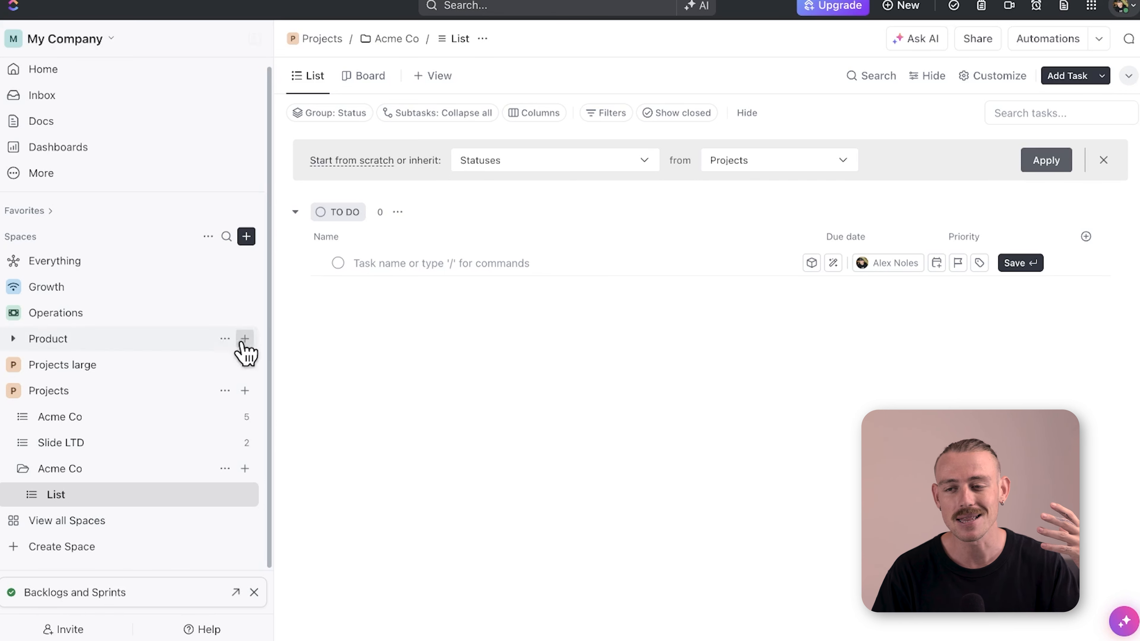
View the Marketing Campaign Project list in the Projects large DoS folder.
click(62, 364)
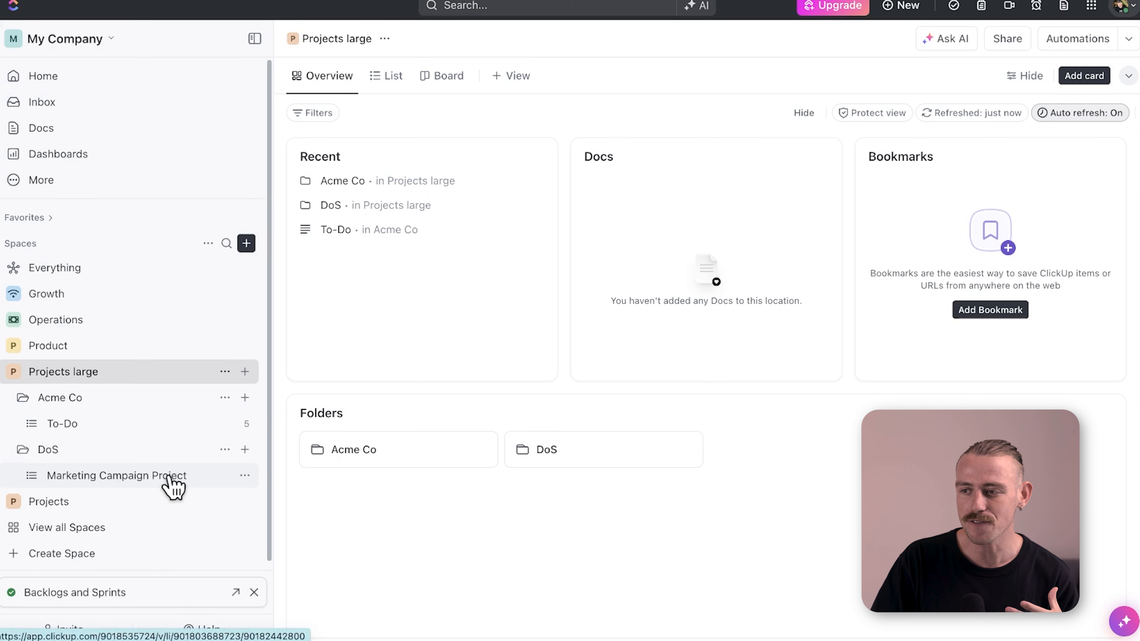
click(114, 475)
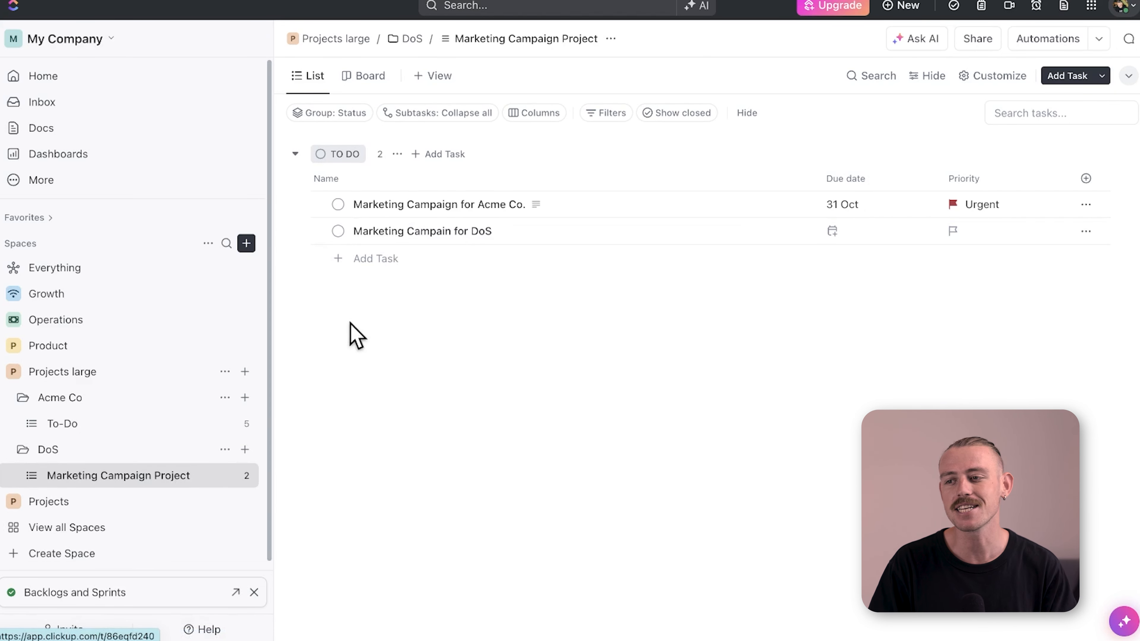
mouse_move(293, 451)
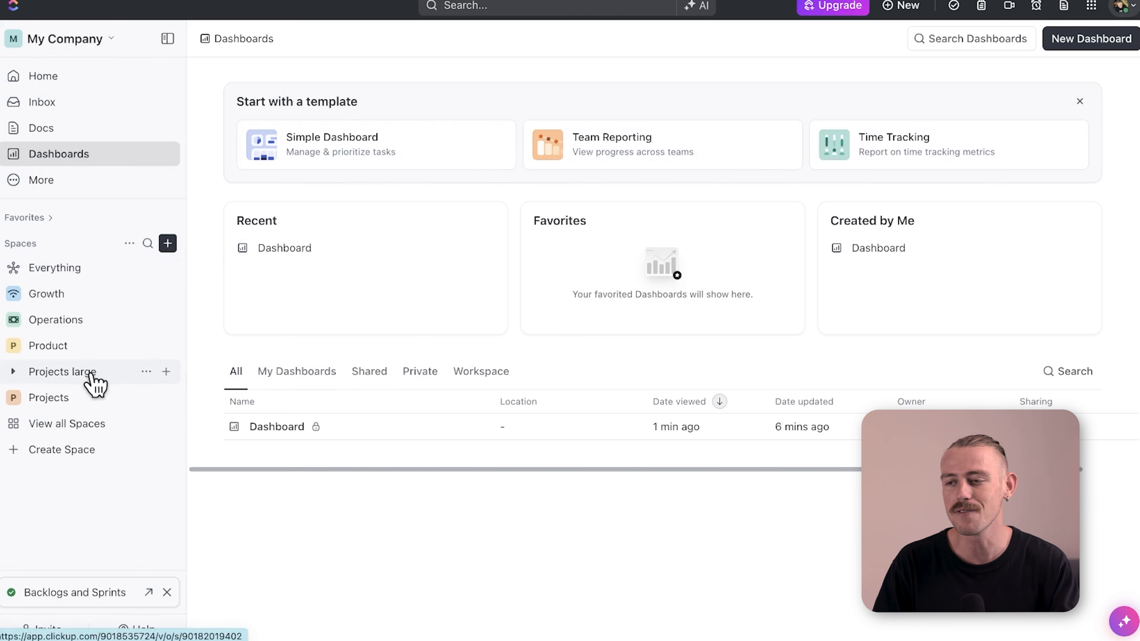
Scroll the Projects large overview down to the Task List card with Marketing Campaign Project tasks.
click(63, 372)
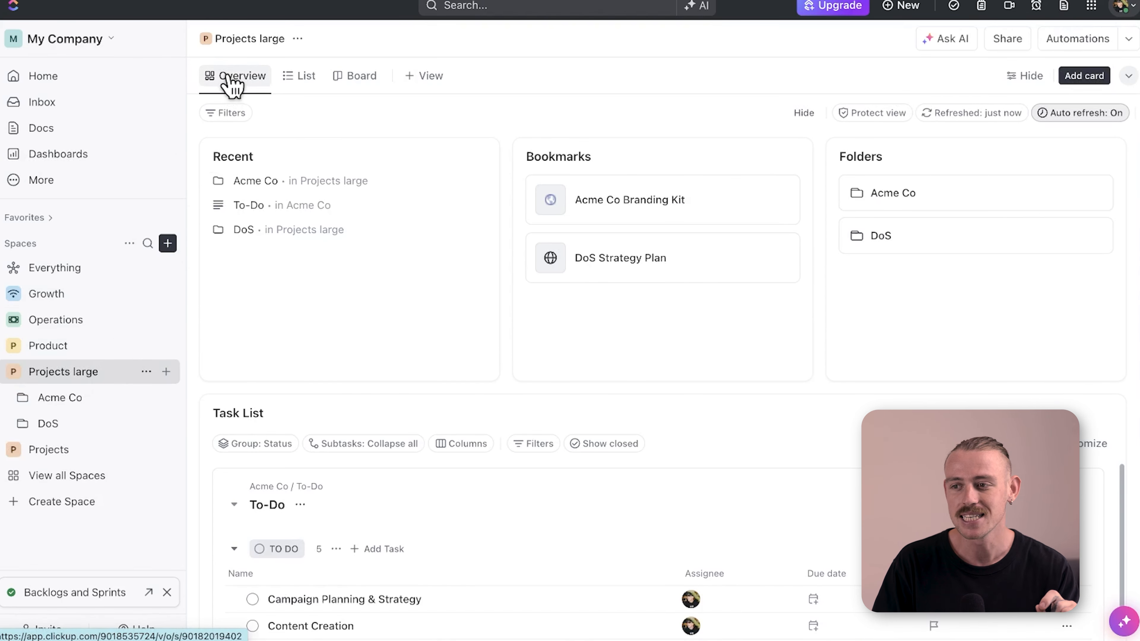
scroll(down, 3)
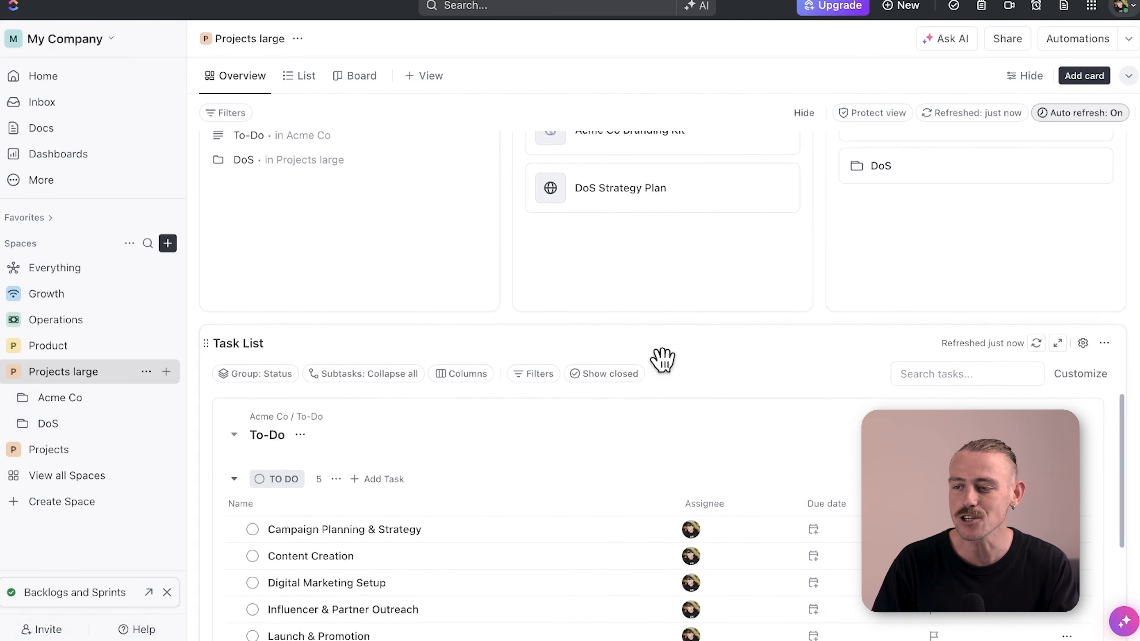
scroll(down, 3)
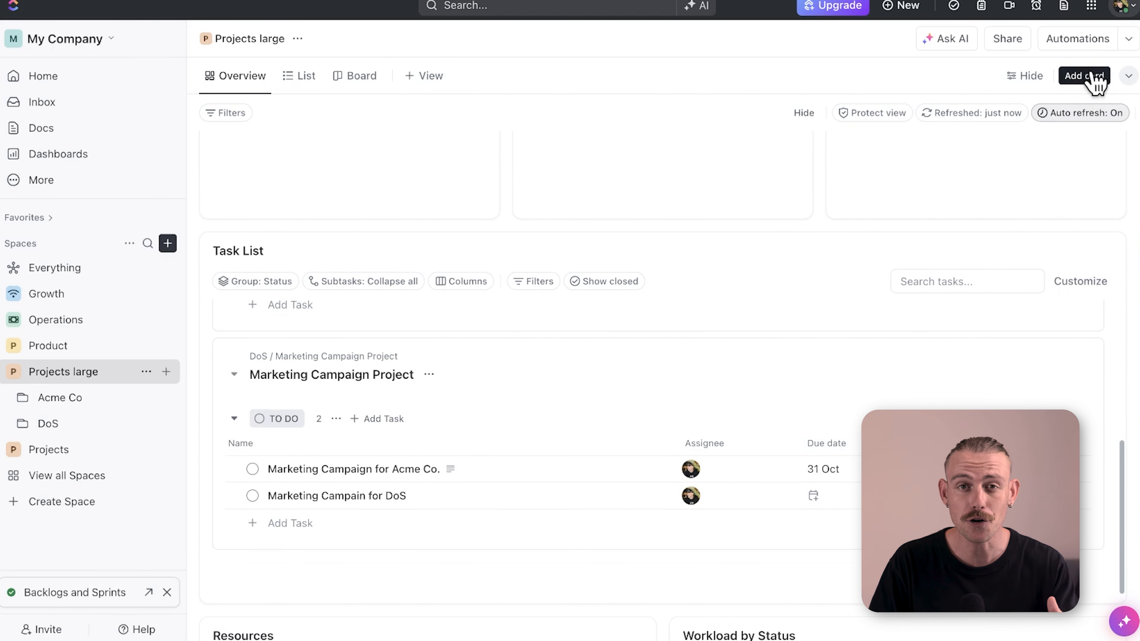
Browse the Featured cards in the Add Card gallery for the overview.
click(1082, 75)
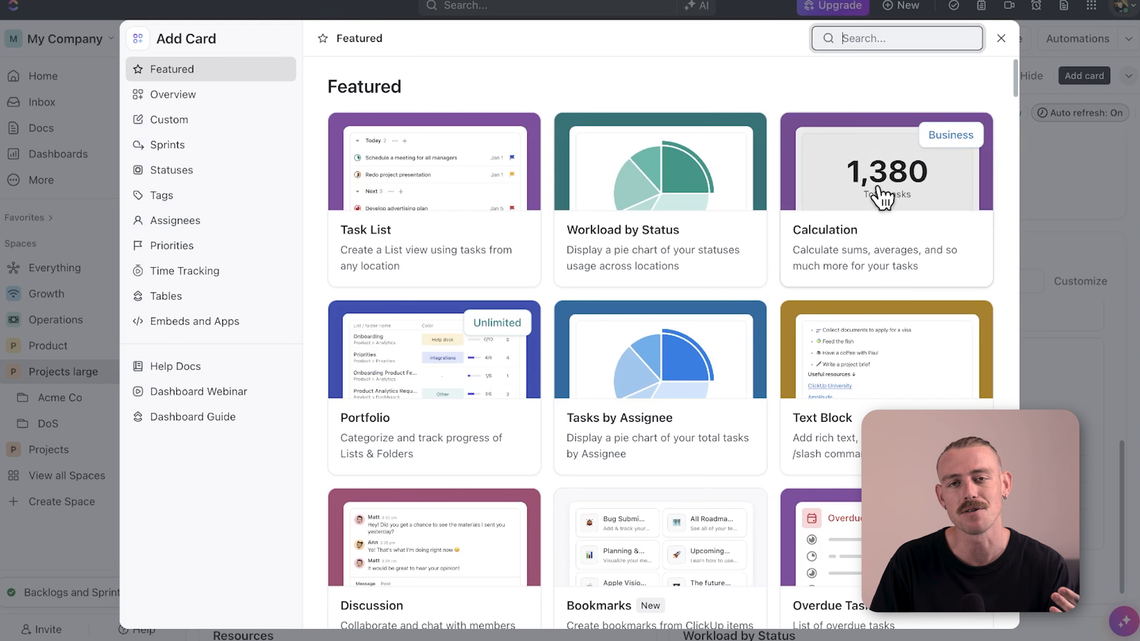
scroll(down, 3)
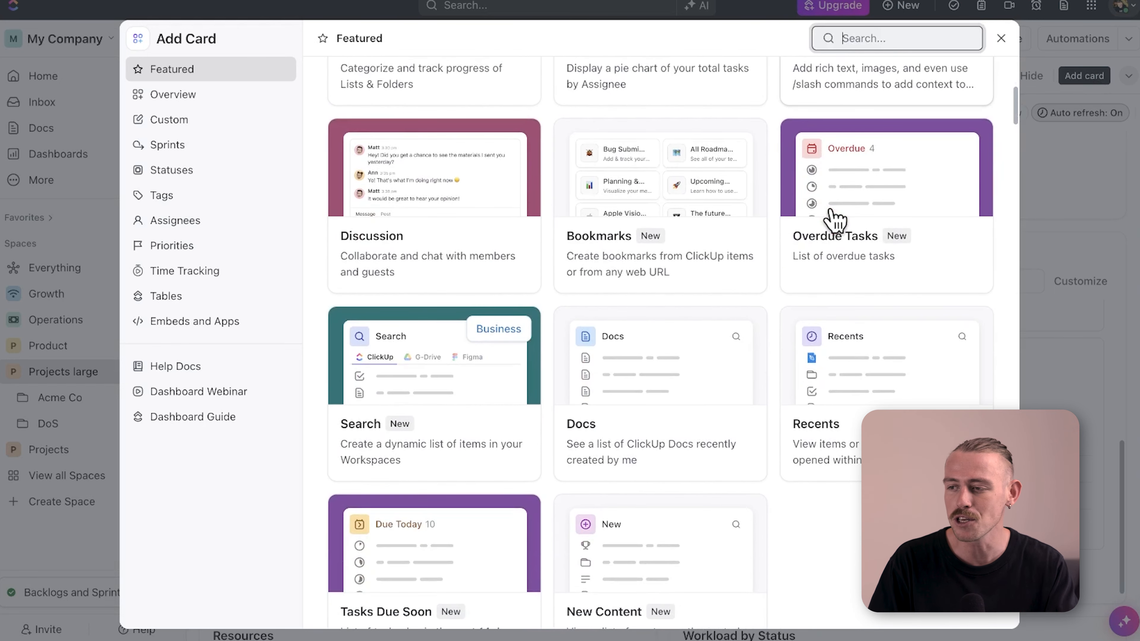
scroll(down, 3)
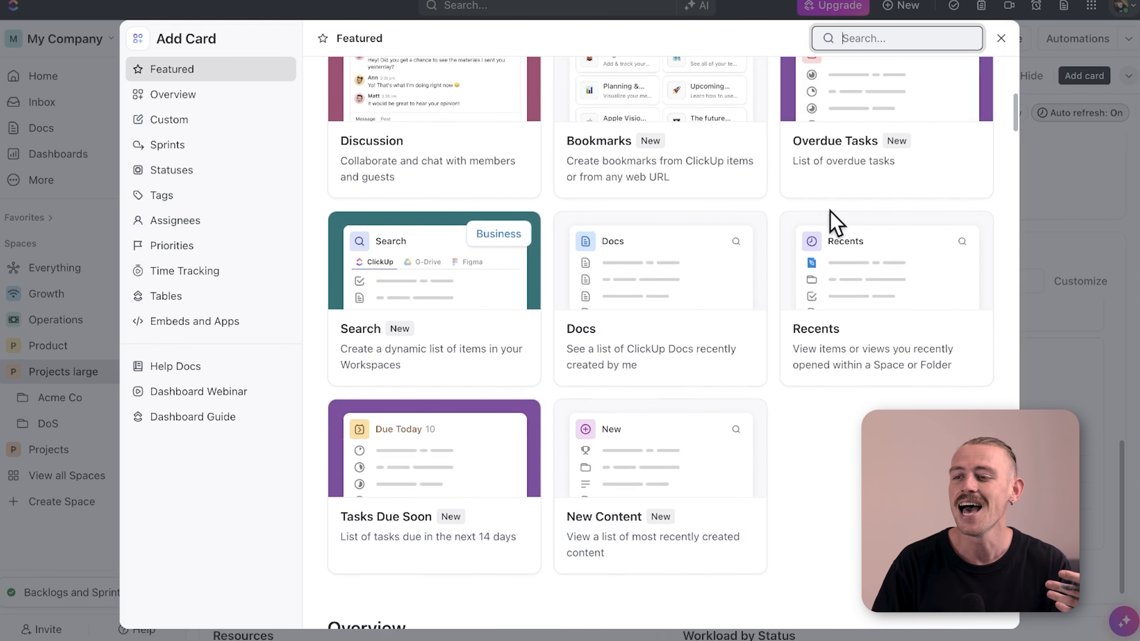
scroll(down, 3)
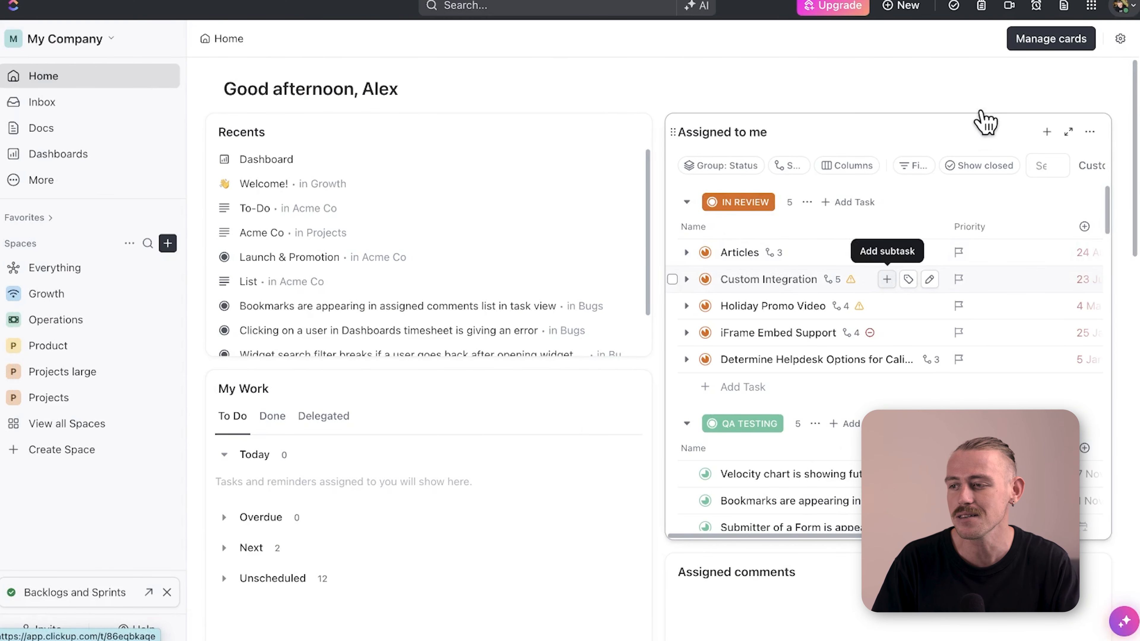
mouse_move(991, 95)
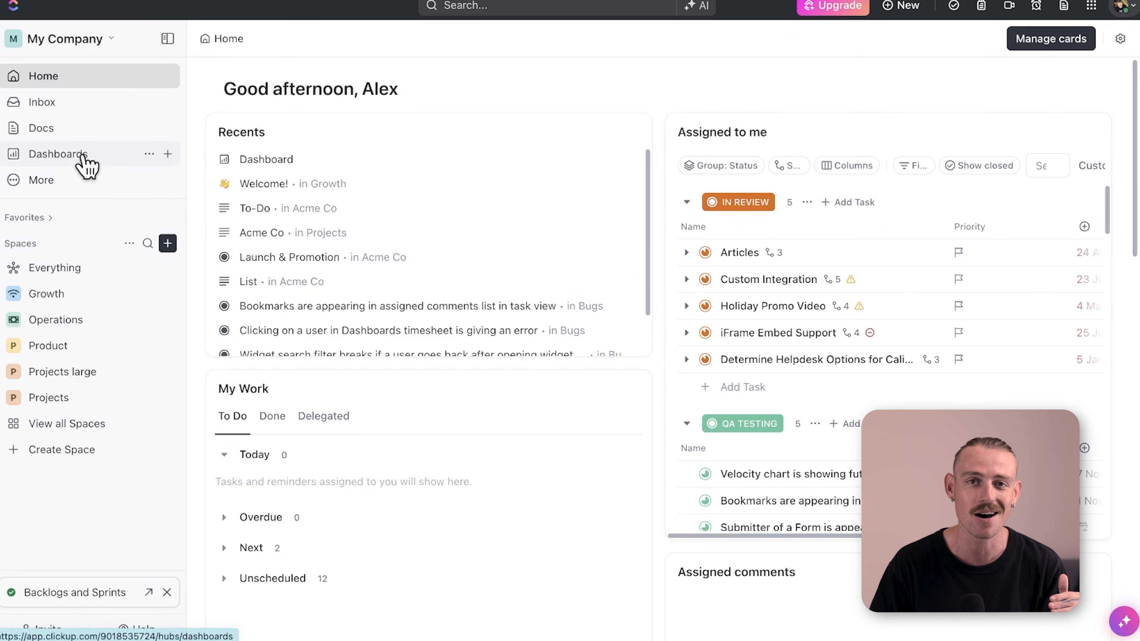
Visit the Dashboards page, then reopen the Projects large overview.
click(57, 154)
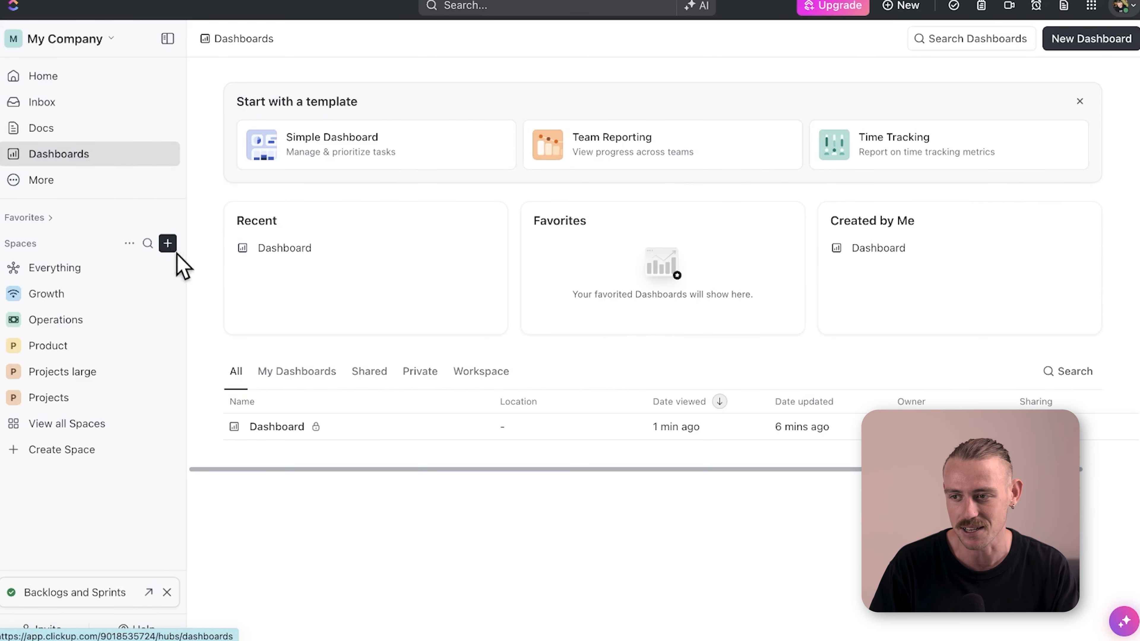
mouse_move(616, 283)
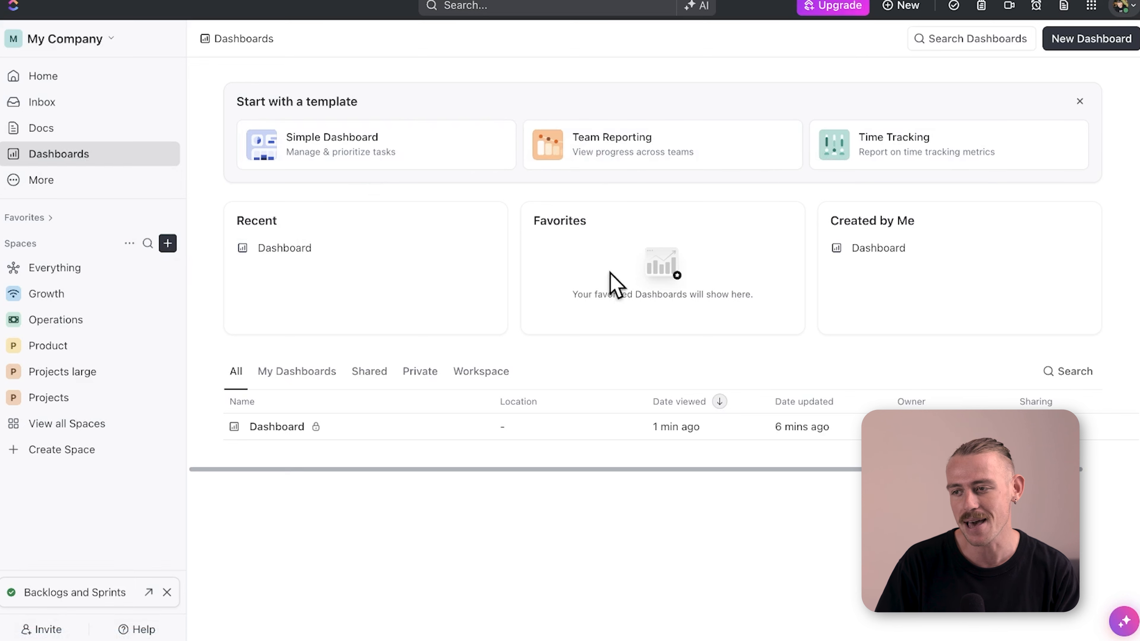
click(63, 371)
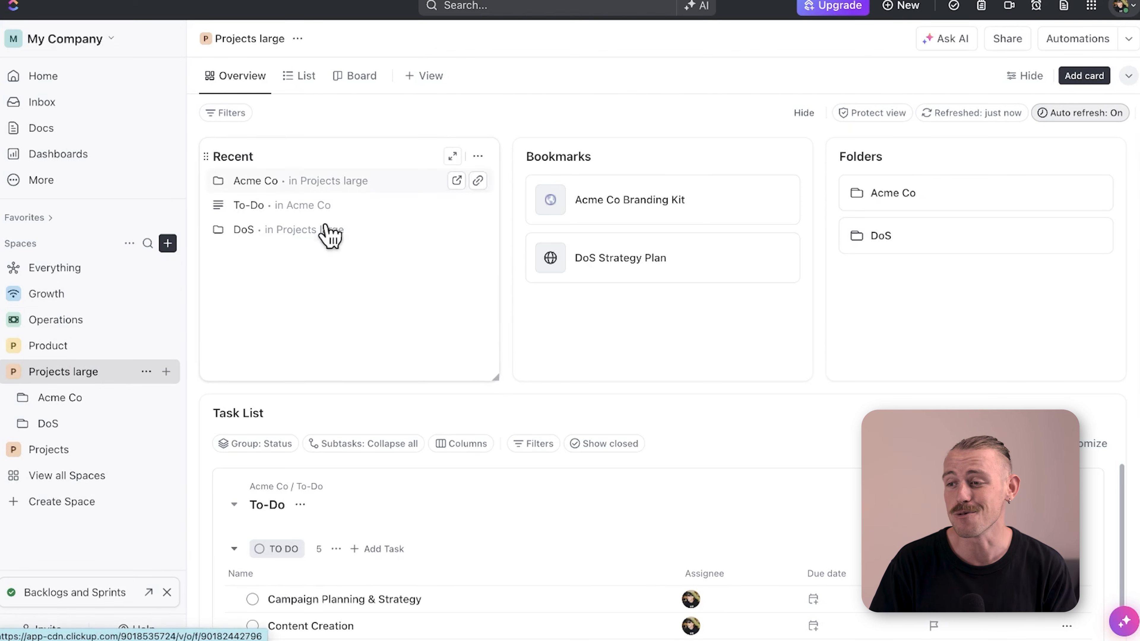
scroll(down, 3)
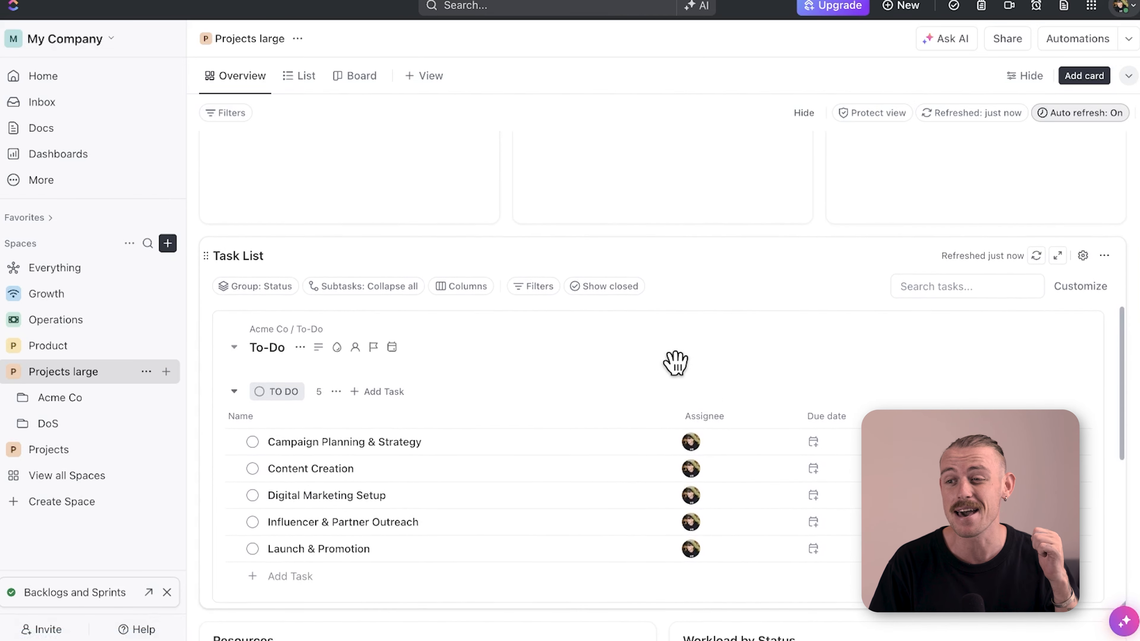
scroll(down, 3)
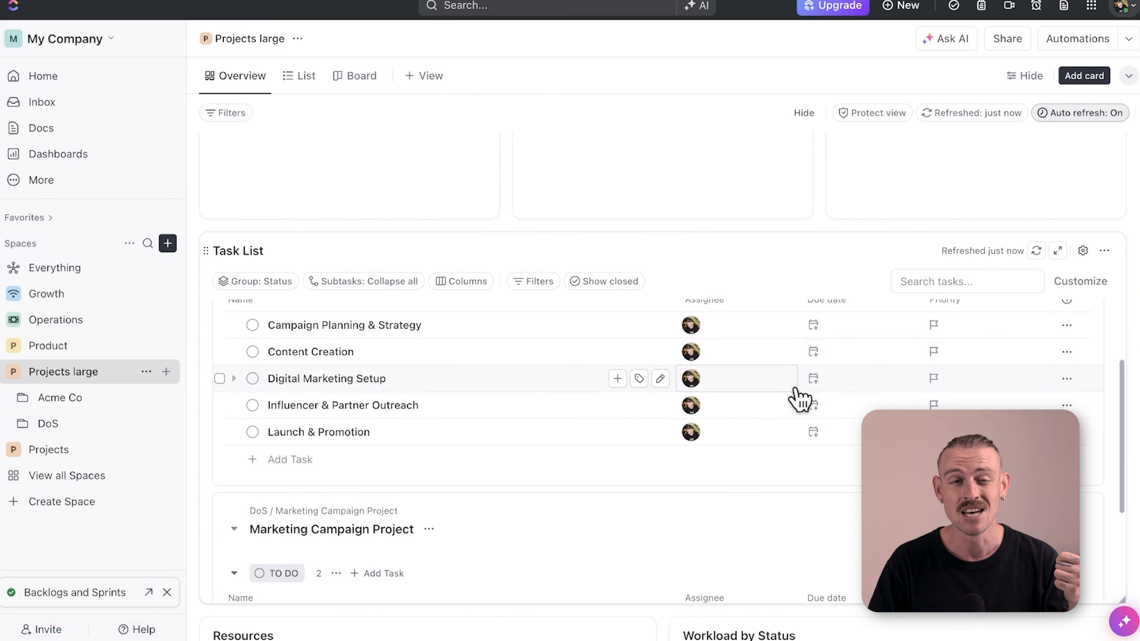